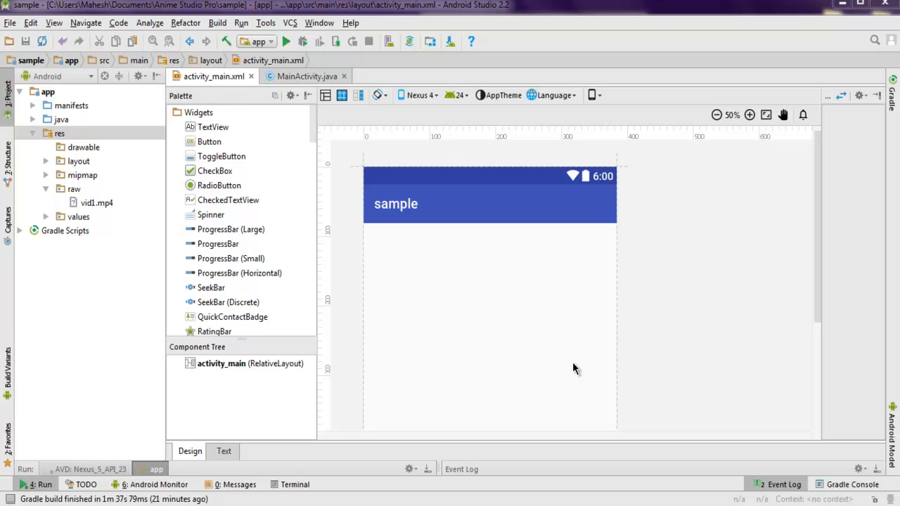
mouse_move(578, 366)
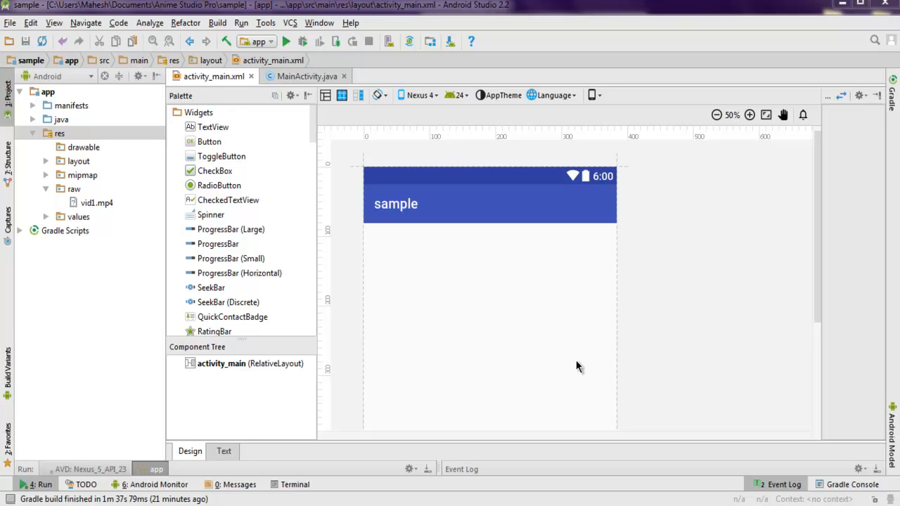
mouse_move(580, 371)
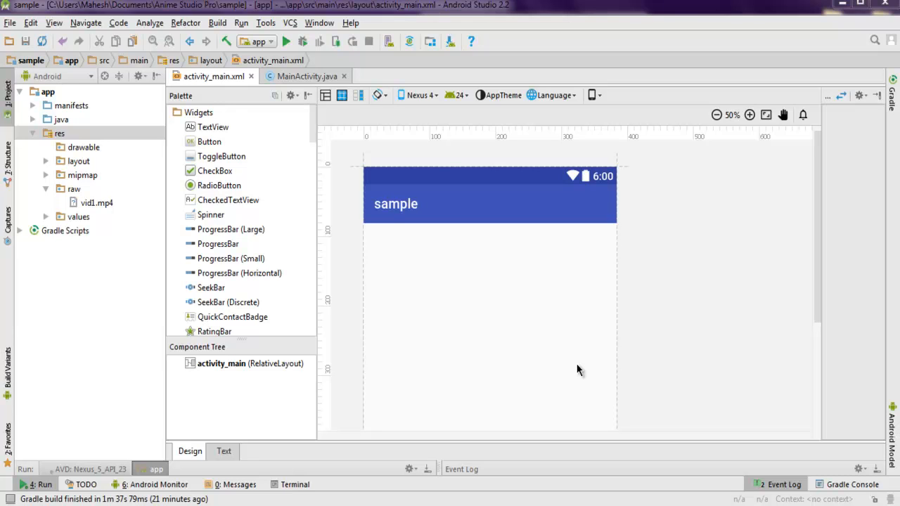
mouse_move(208, 414)
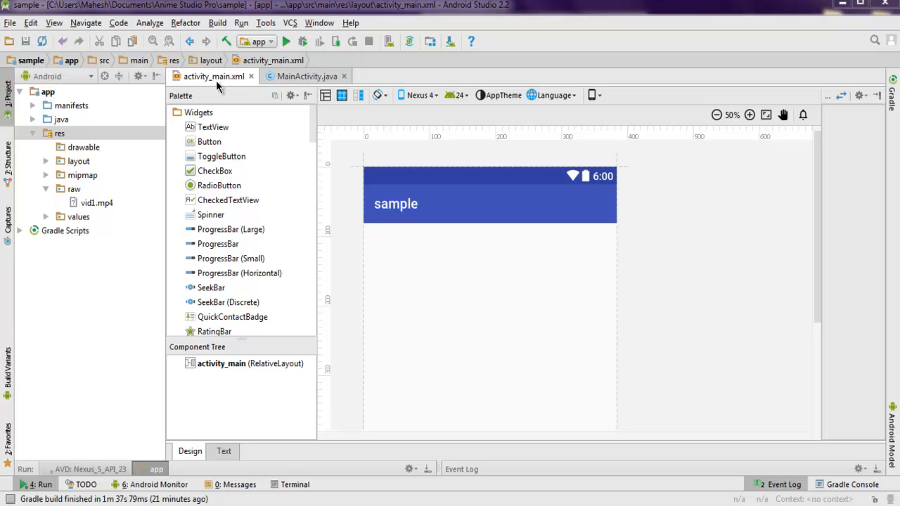
Step: In the XML source, add a <Button> with wrap_content width, match_parent height and id @+id/button1
click(224, 450)
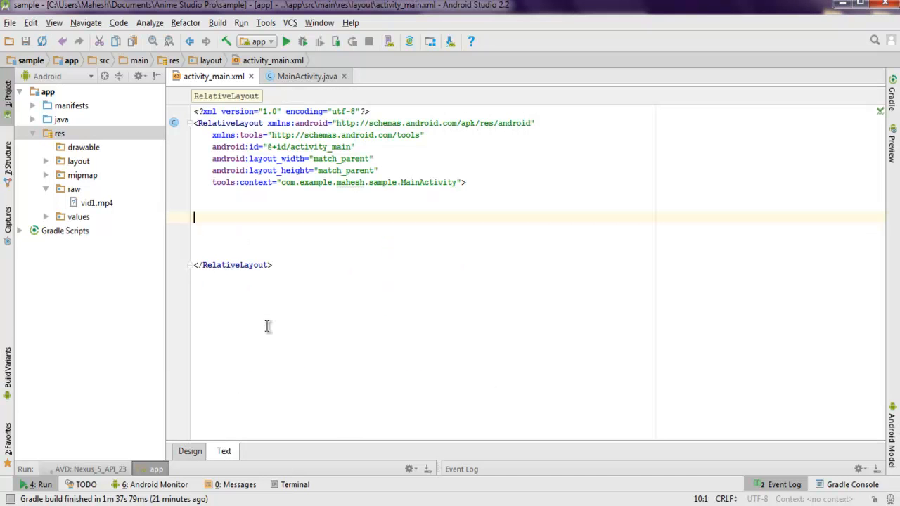
text(<Button)
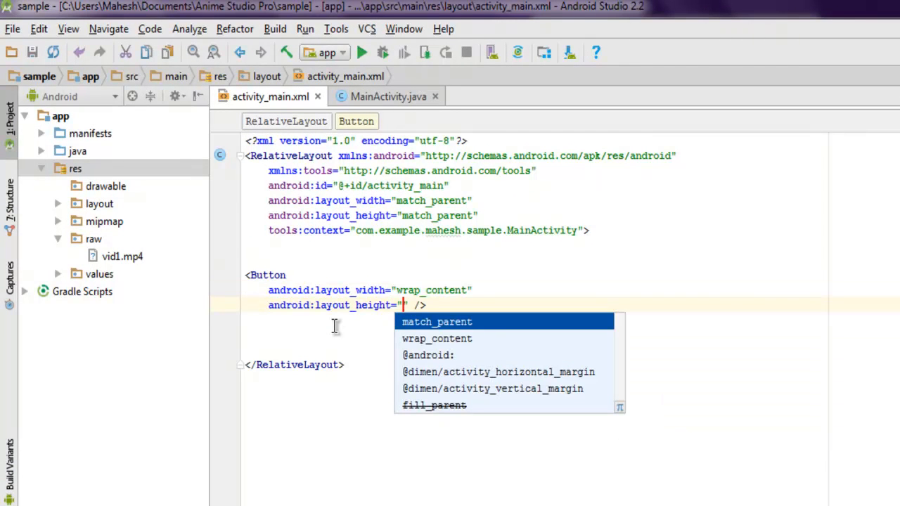
click(436, 321)
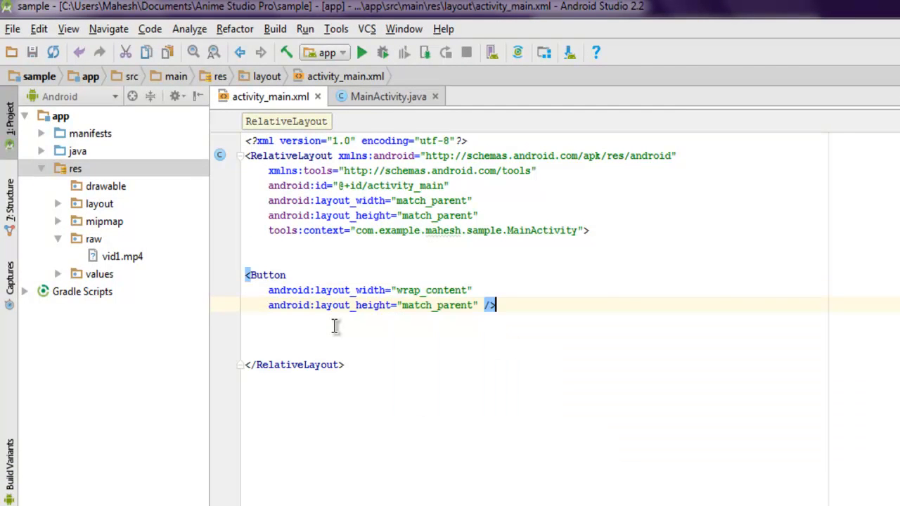
text(a/>)
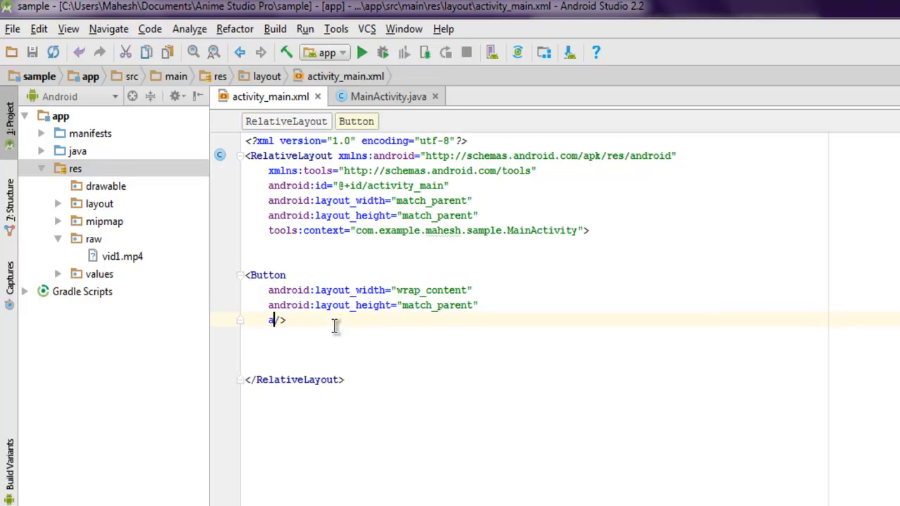
text(android:id=)
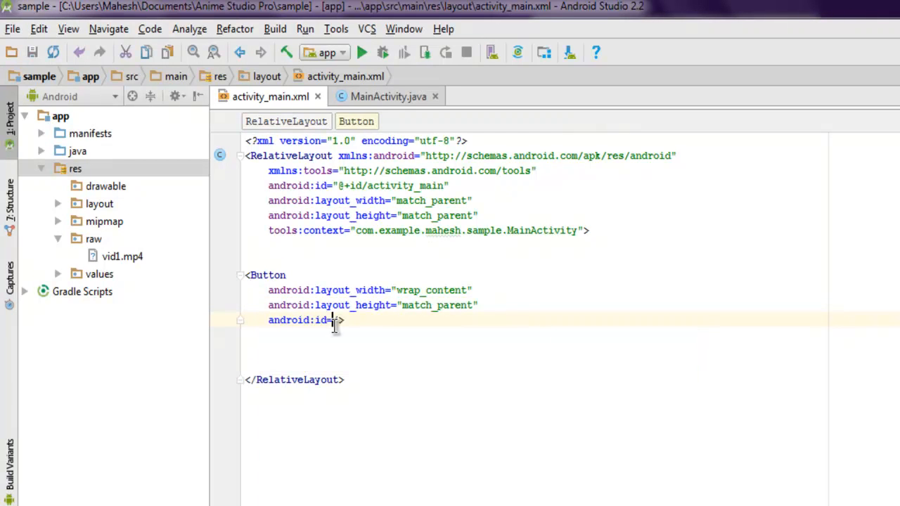
text(@+"/)
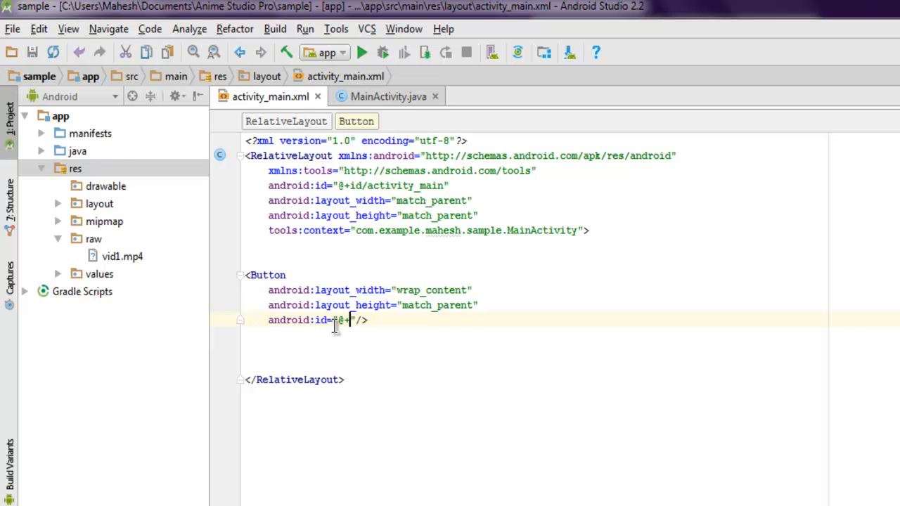
text(button1)
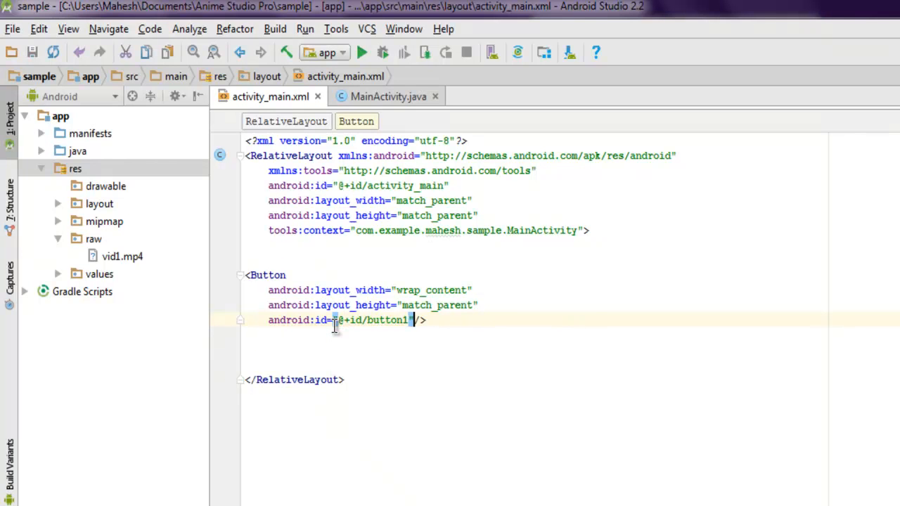
Step: Give the button the android:text "Check orientation"
text(android:text=""/>)
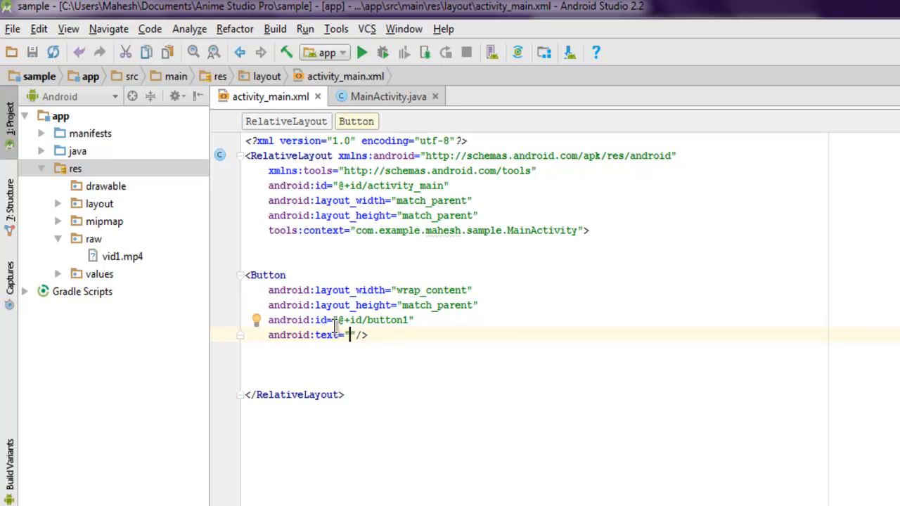
text(Check)
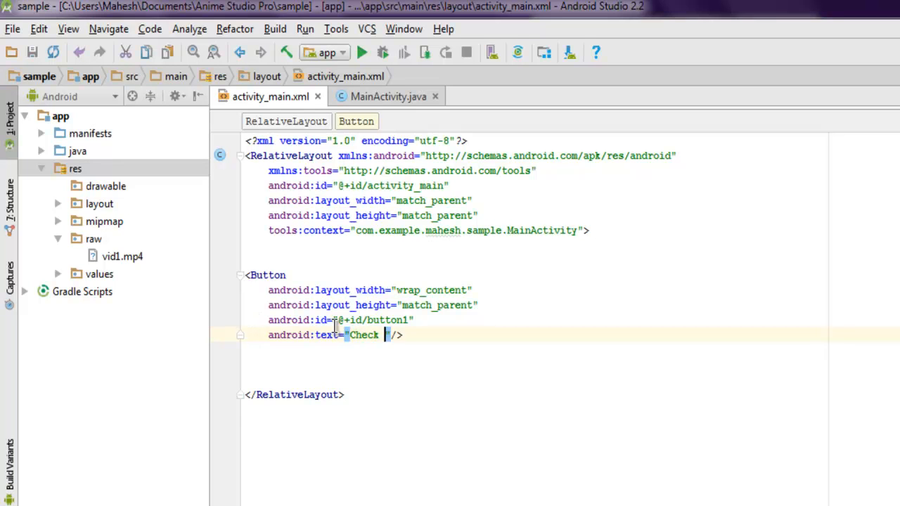
text(orientation)
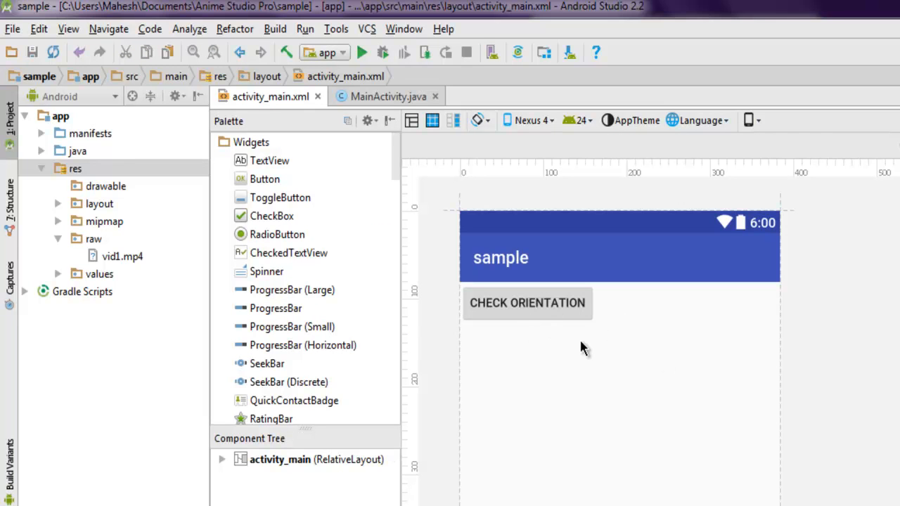
mouse_move(551, 280)
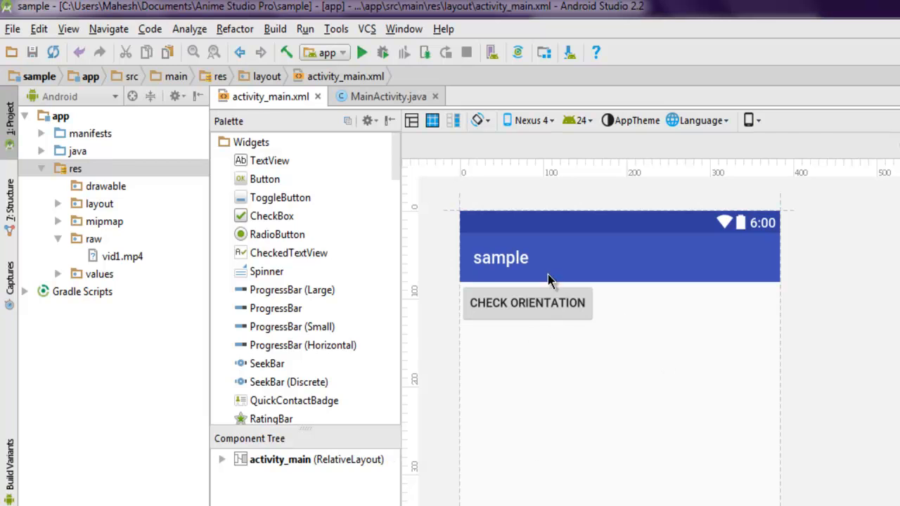
mouse_move(607, 481)
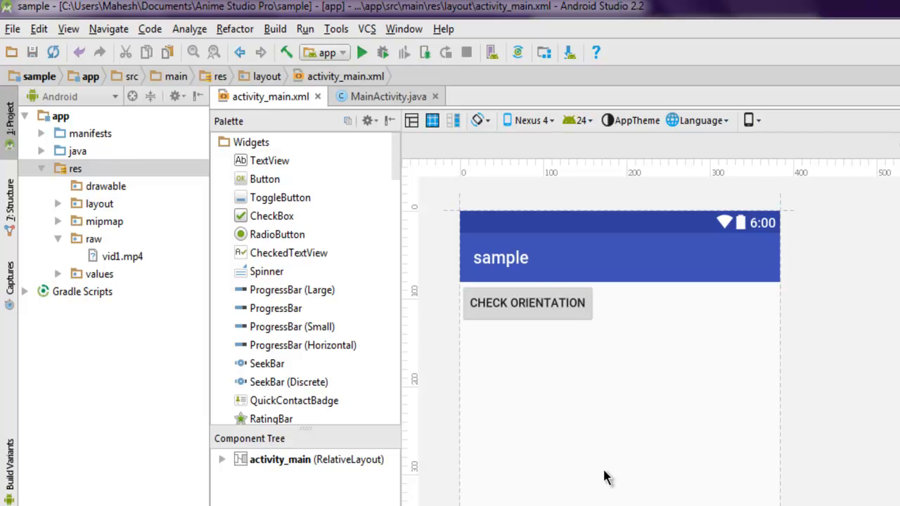
mouse_move(548, 318)
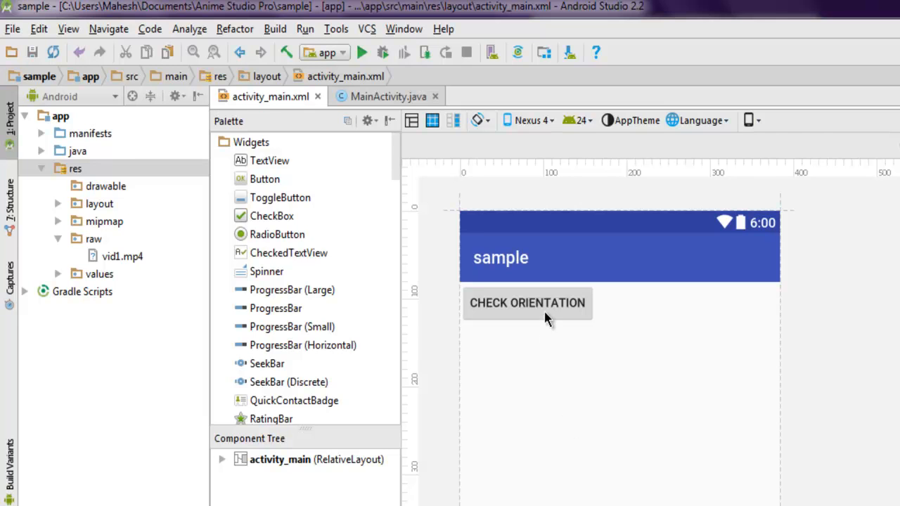
mouse_move(551, 408)
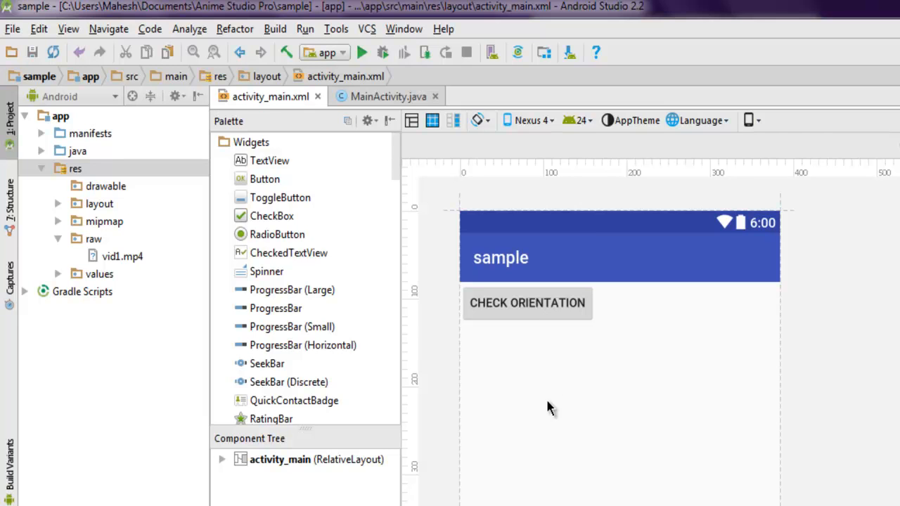
Step: Switch to the MainActivity.java source editor
click(387, 95)
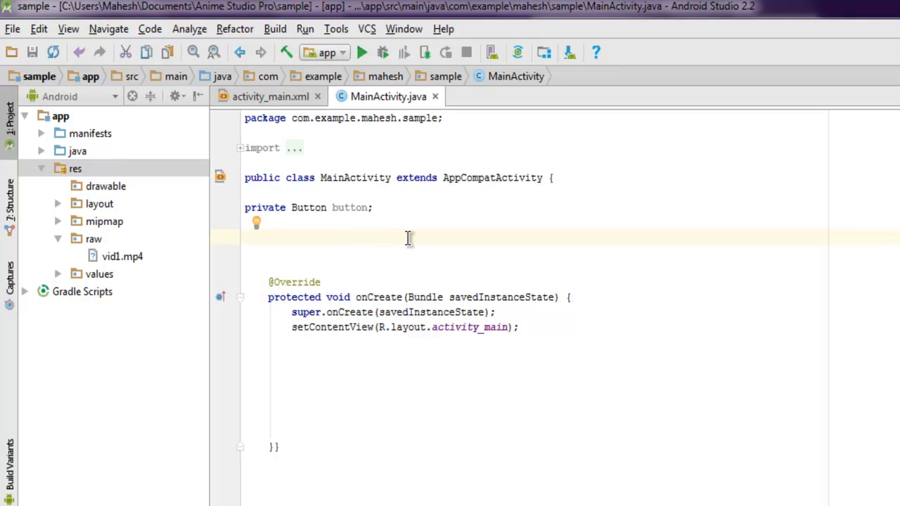
mouse_move(301, 218)
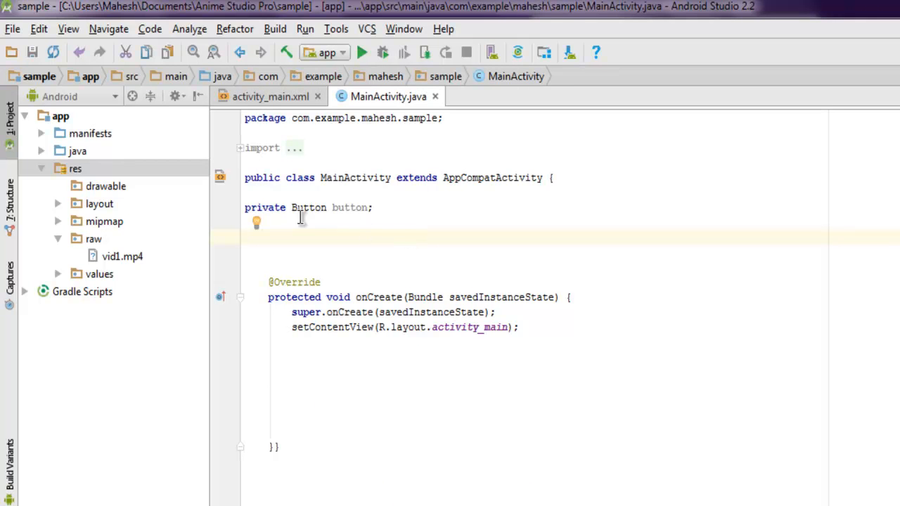
mouse_move(439, 260)
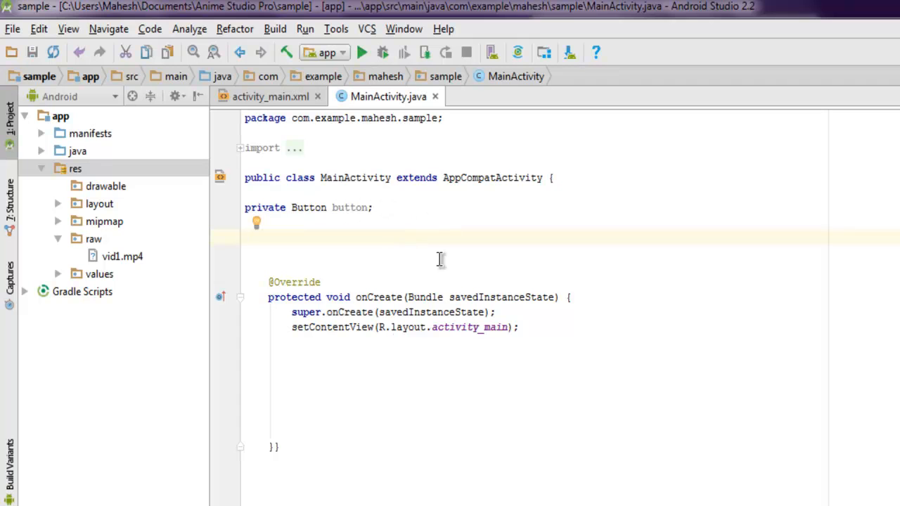
Step: After setContentView, assign button = (Button) findViewById(R.id.button1)
click(419, 371)
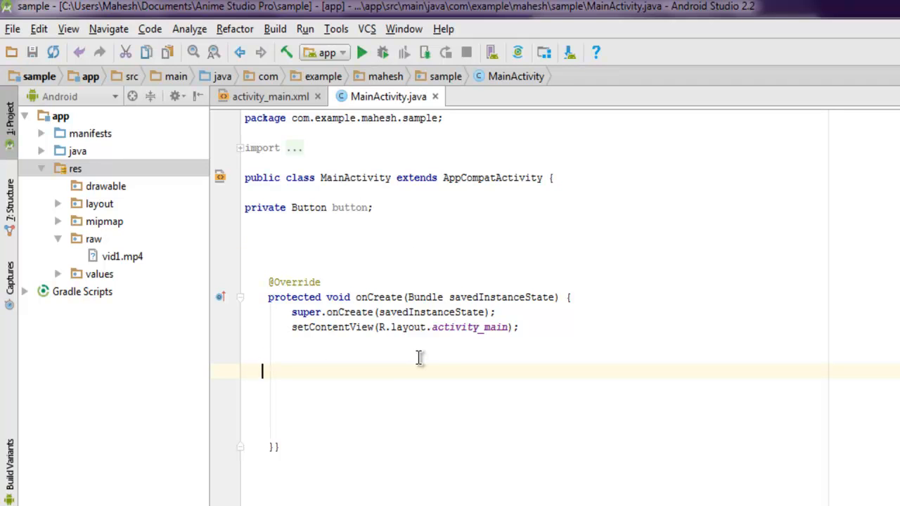
text(butt)
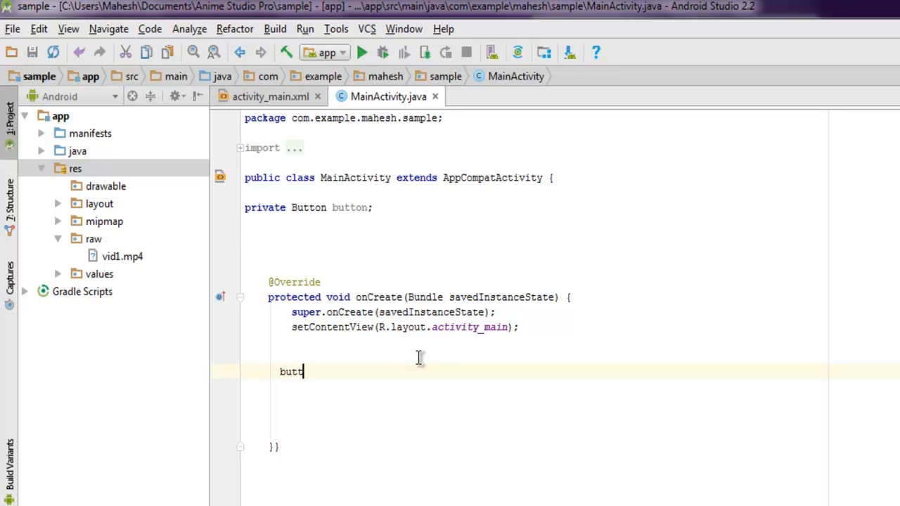
text(on =)
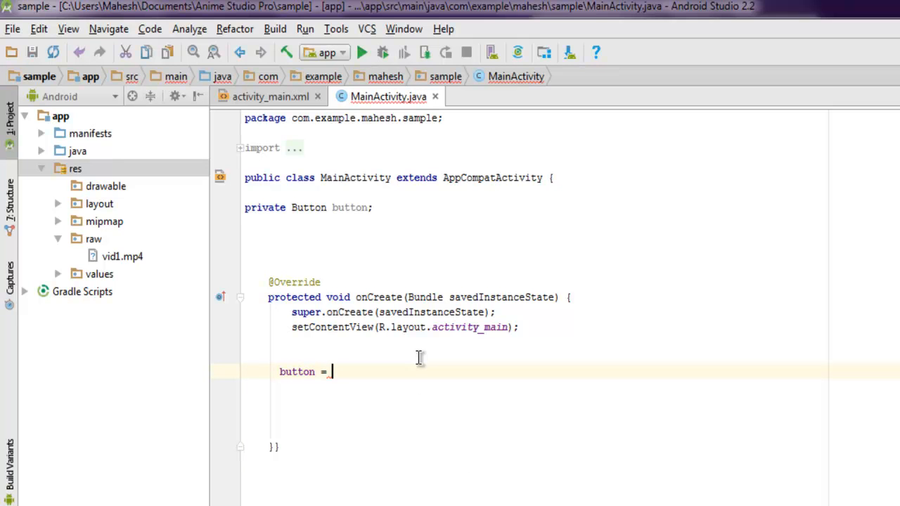
text((Button) findViewById()
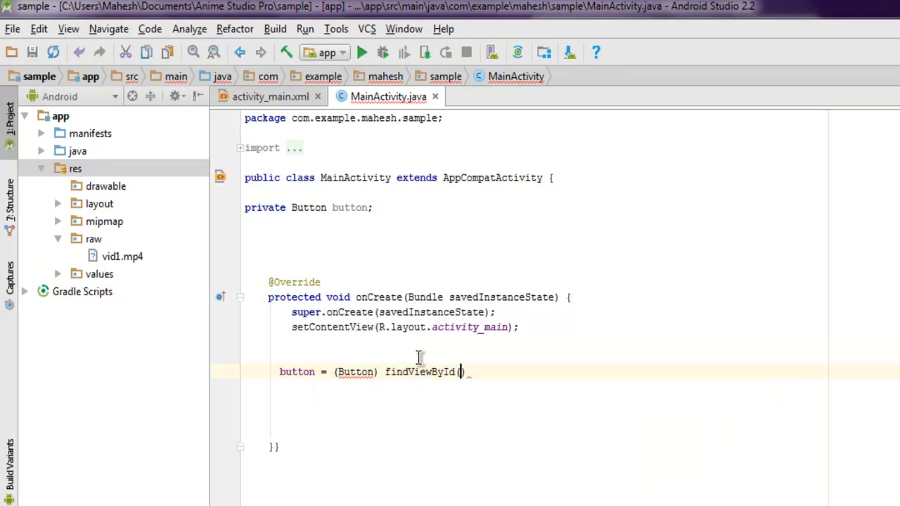
text(R.id.)
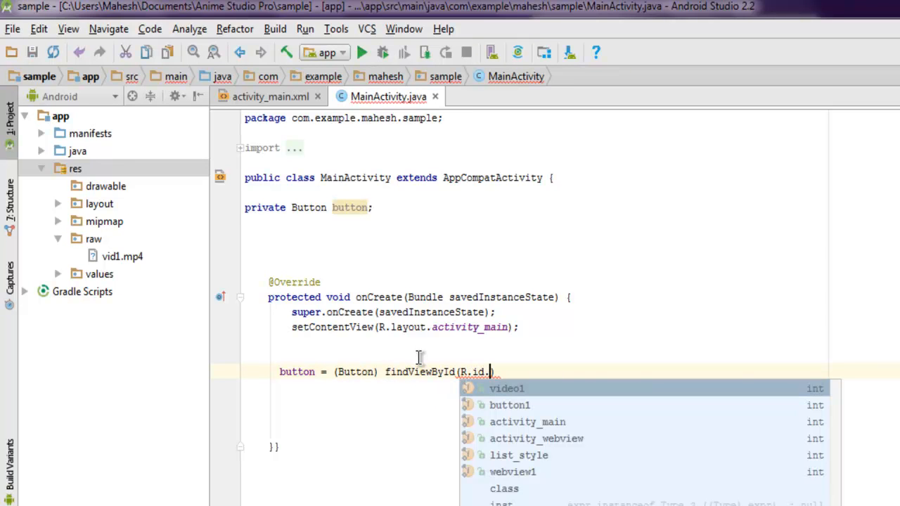
click(509, 405)
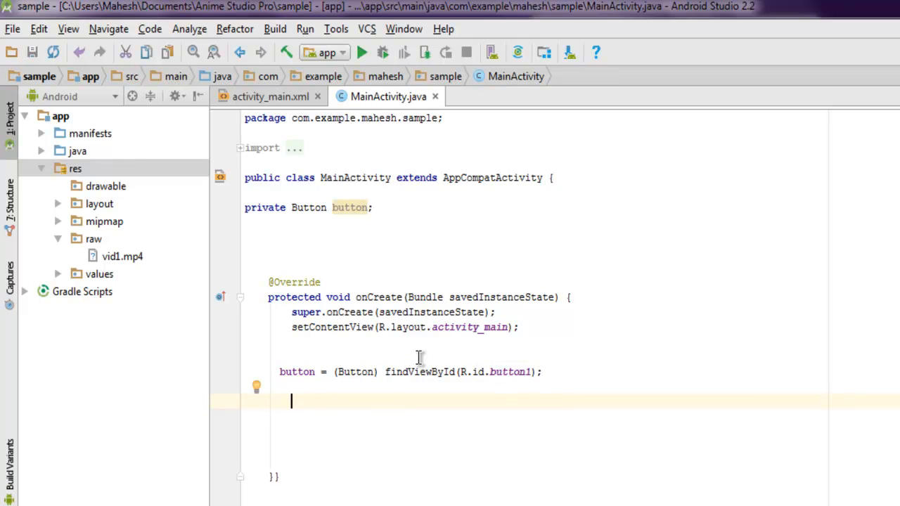
Step: Declare int rotation = getWindowManager().getDefaultDisplay().getRotation()
text(int)
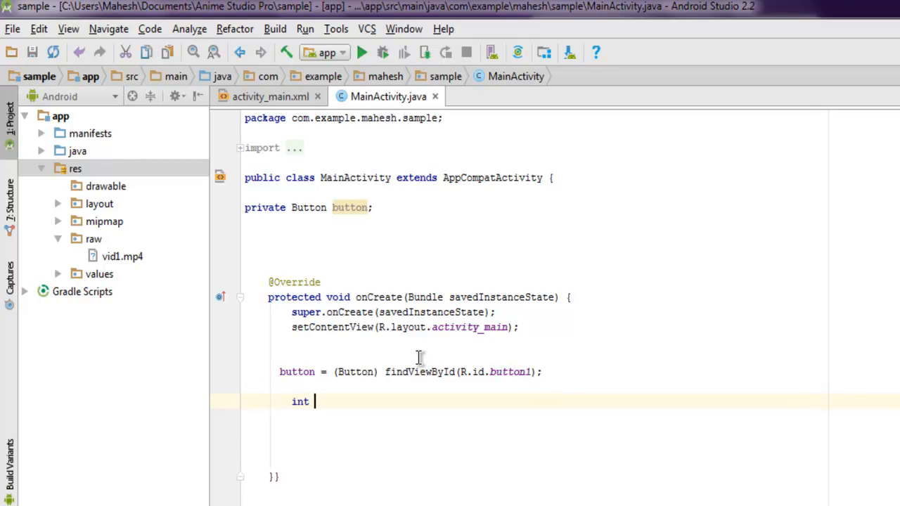
text(rotation)
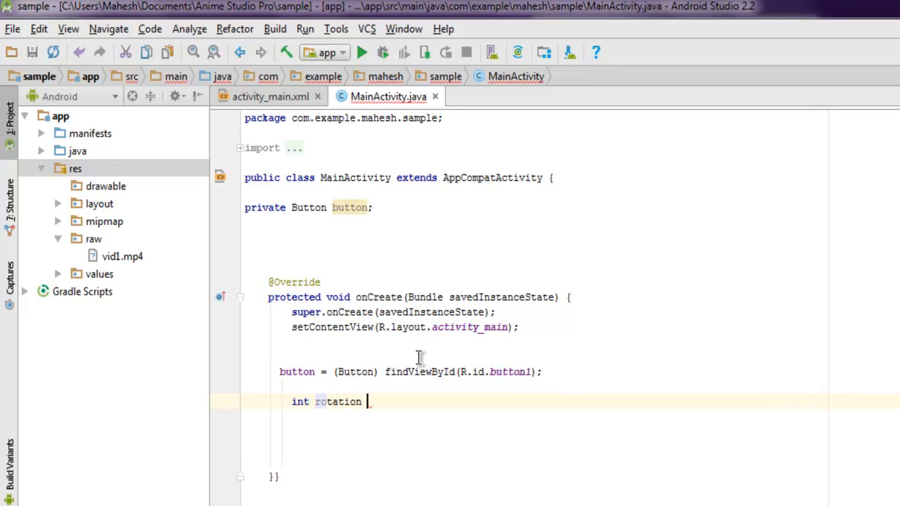
text(= getW)
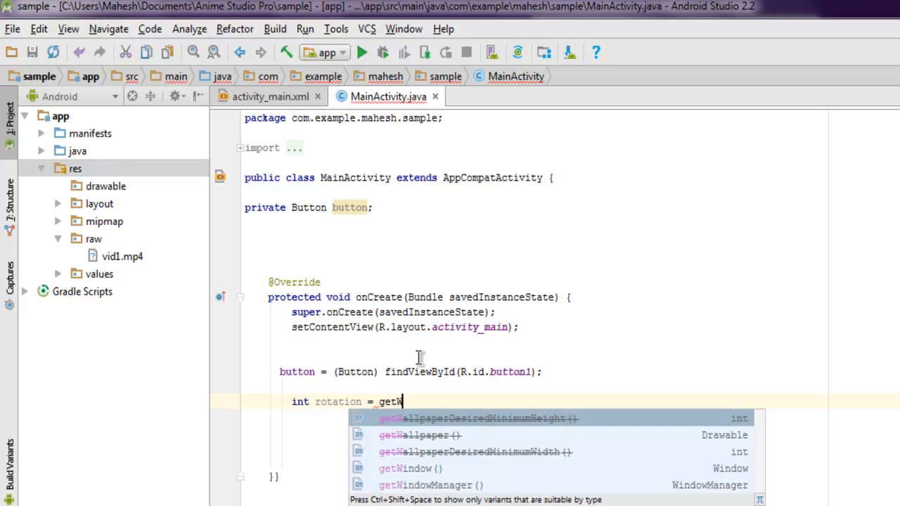
text(indowManager().)
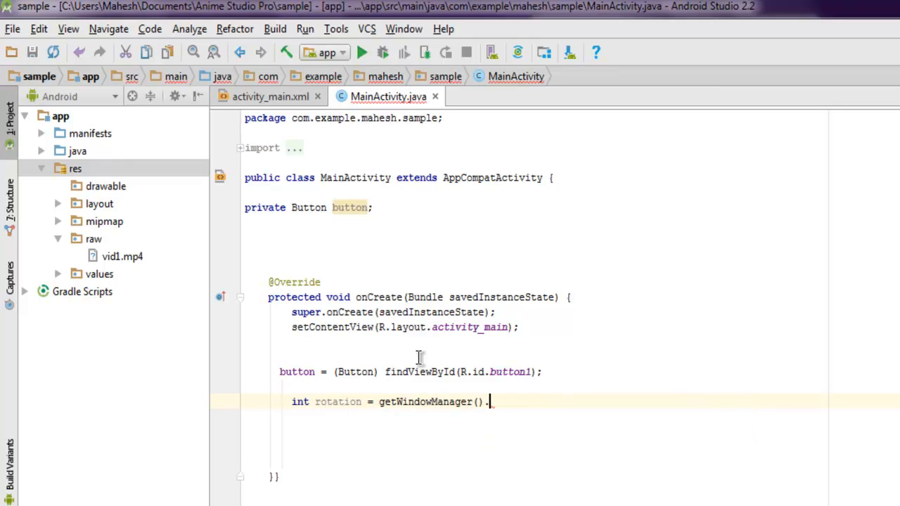
text(getDefaultDisplay())
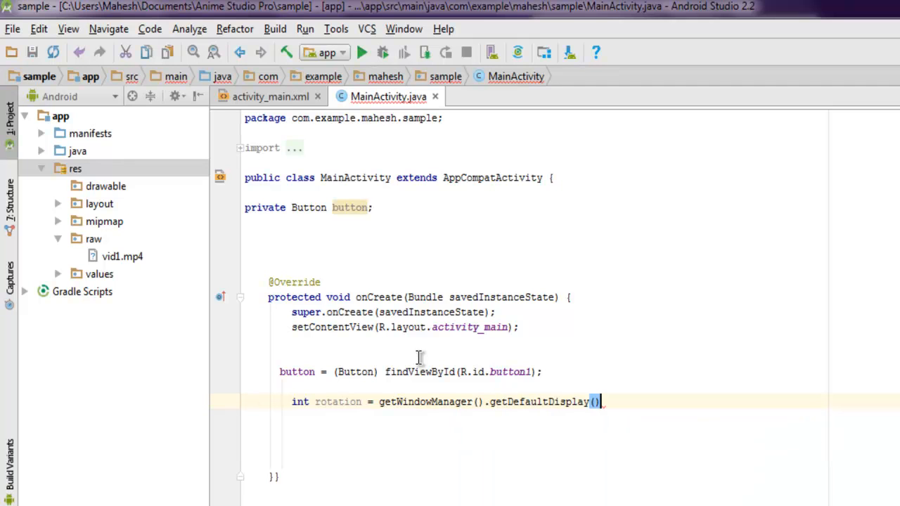
text(.getRotation();)
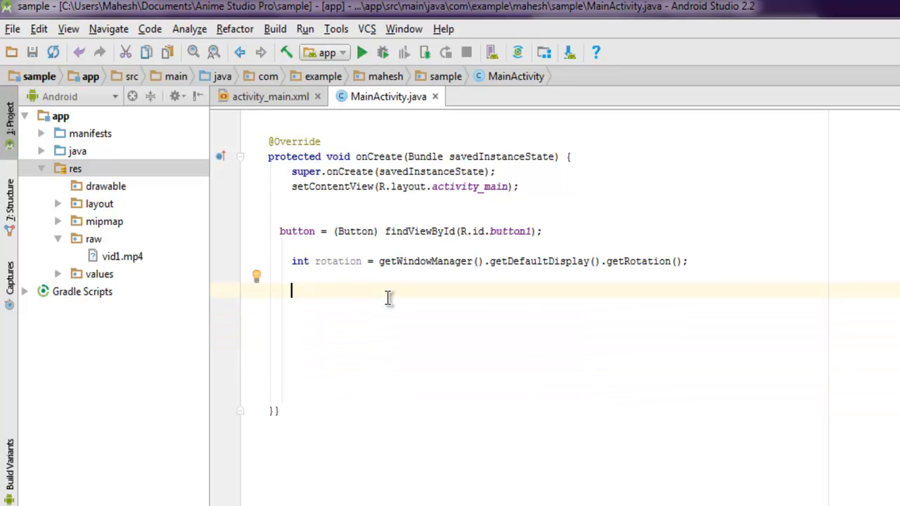
Step: Declare int orientation and CharSequence text, then begin a method call on button
text(int)
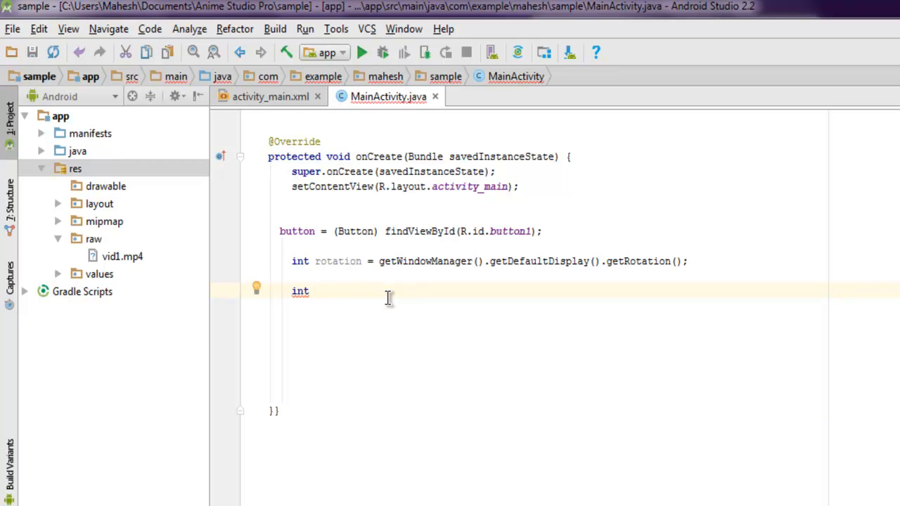
text(orienta)
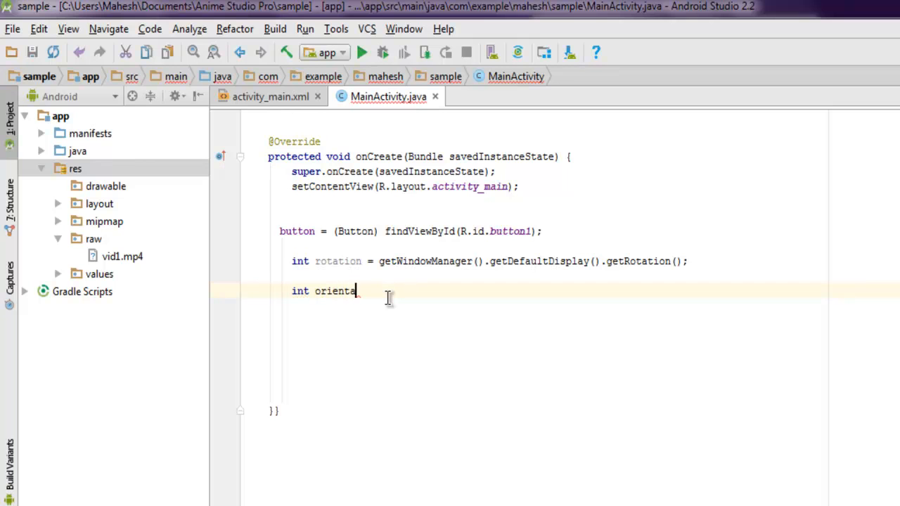
text(tion;)
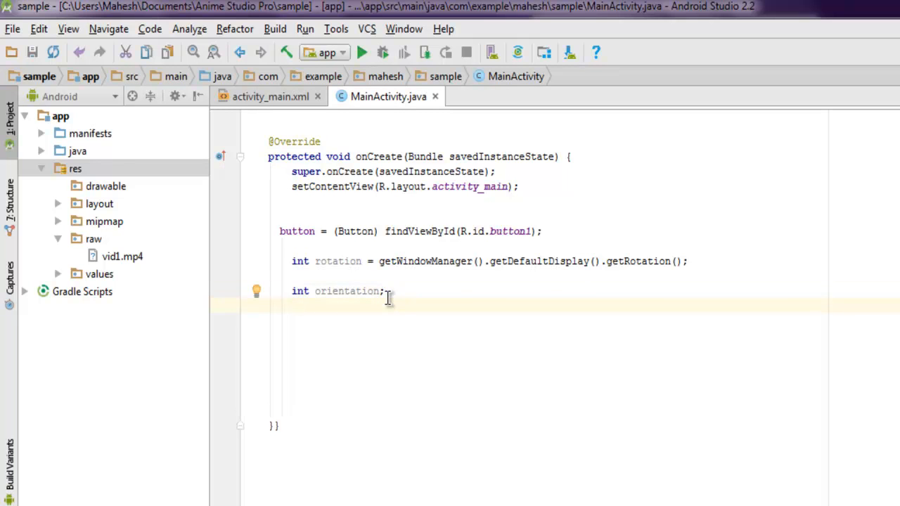
text(Char)
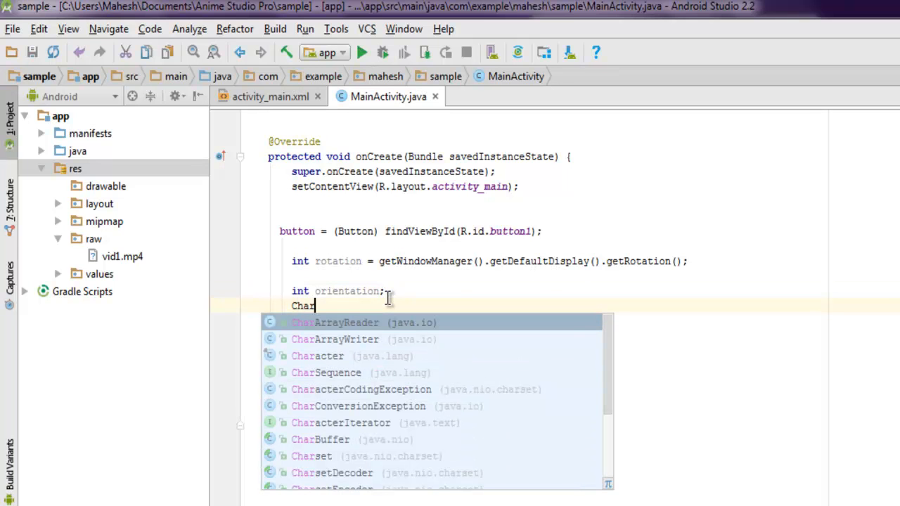
key(Down)
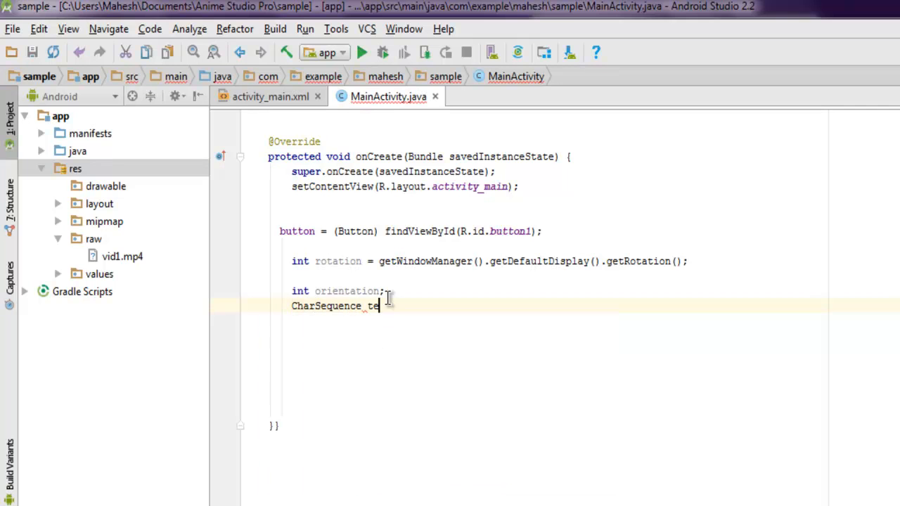
text(ext;)
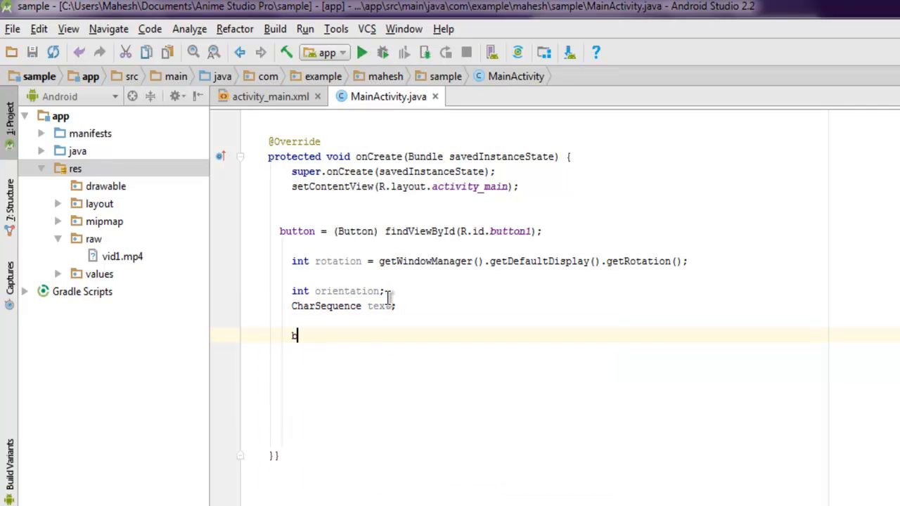
text(button.)
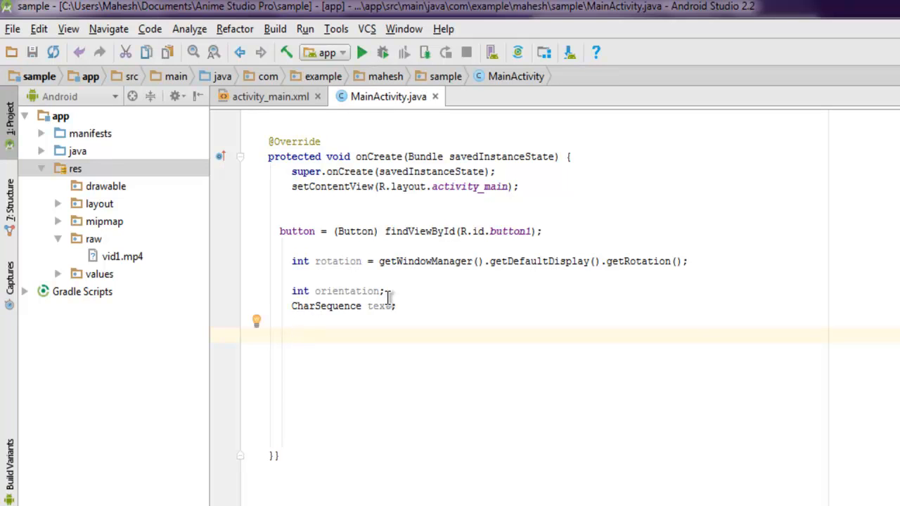
text(button.s)
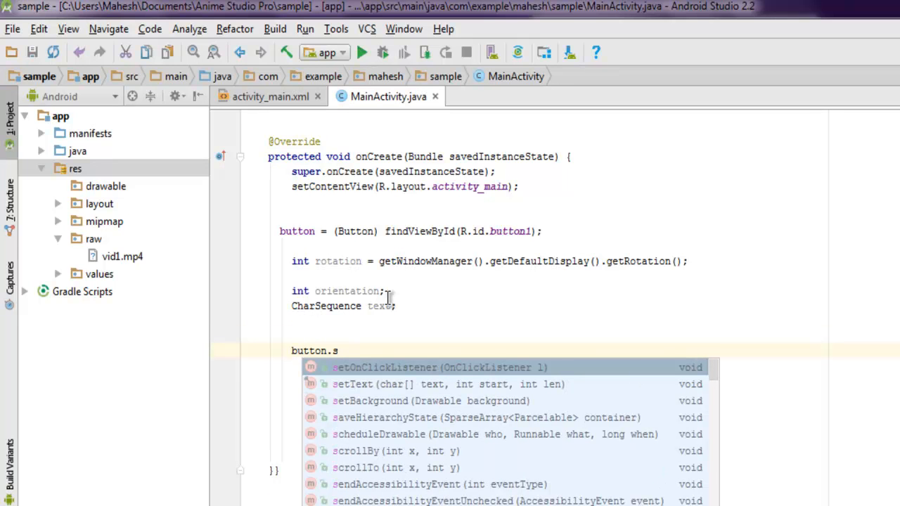
Step: Give button a setOnClickListener with a new View.OnClickListener implementation
click(386, 367)
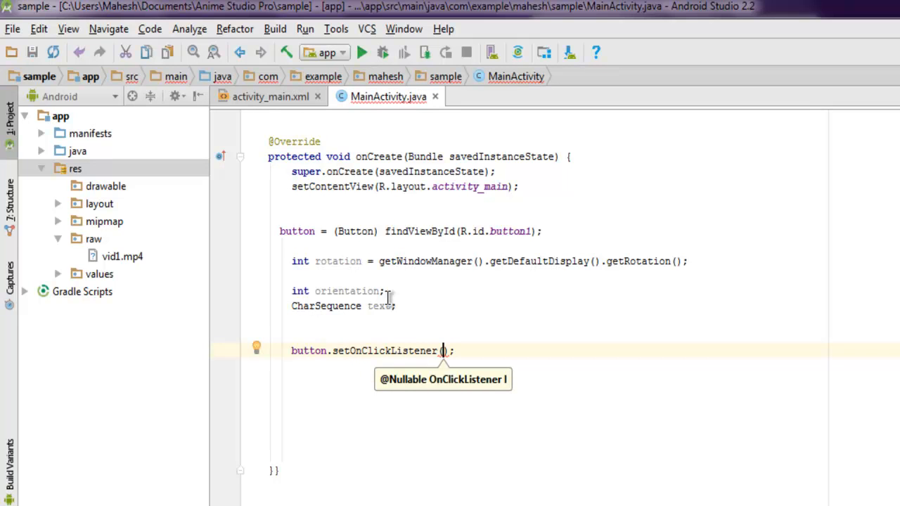
text(new View)
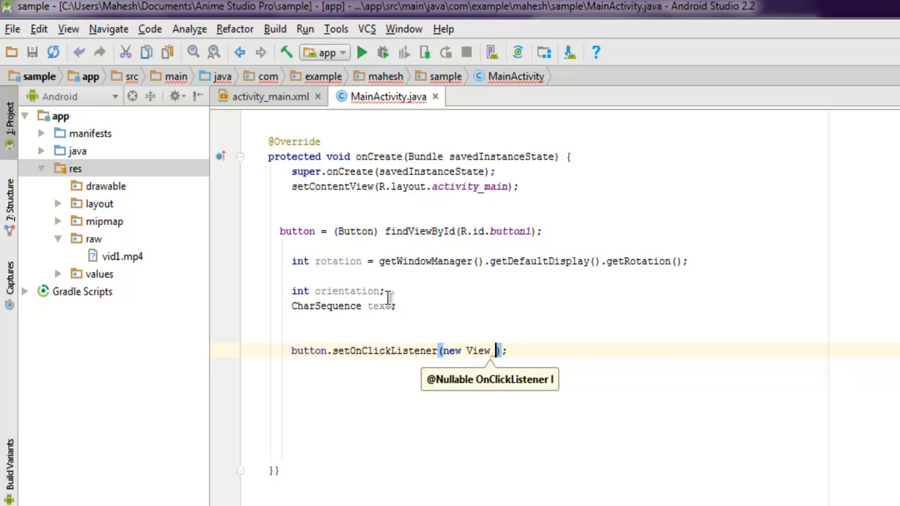
text(.)
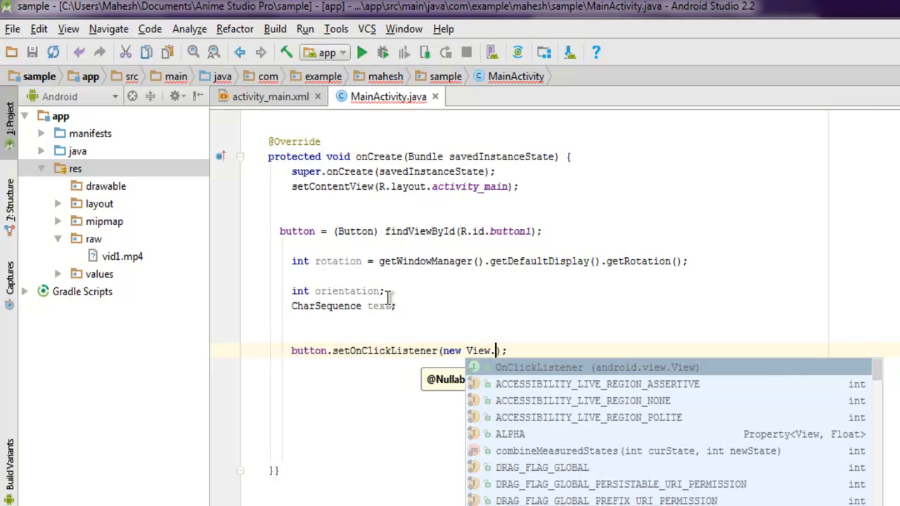
click(539, 367)
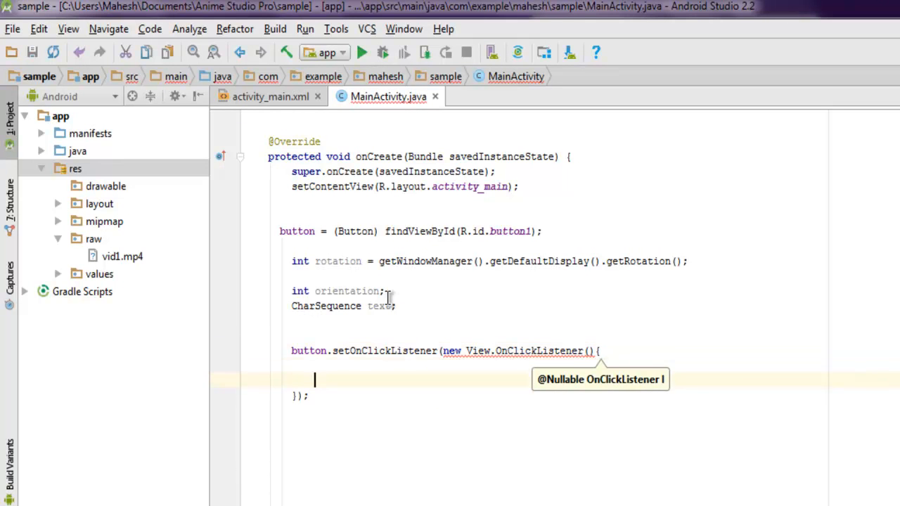
Step: Write public void onClick and start a switch on rotation inside it
text(public void onClick(View arg0){)
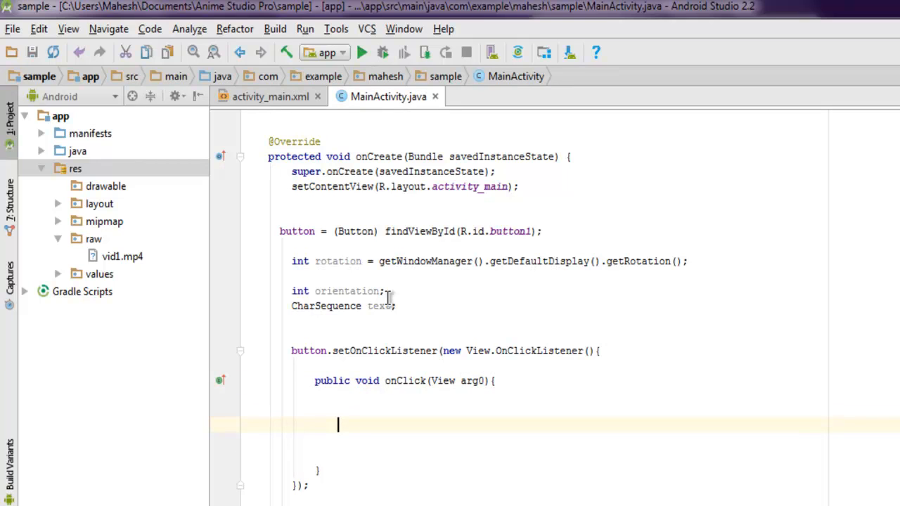
text(s)
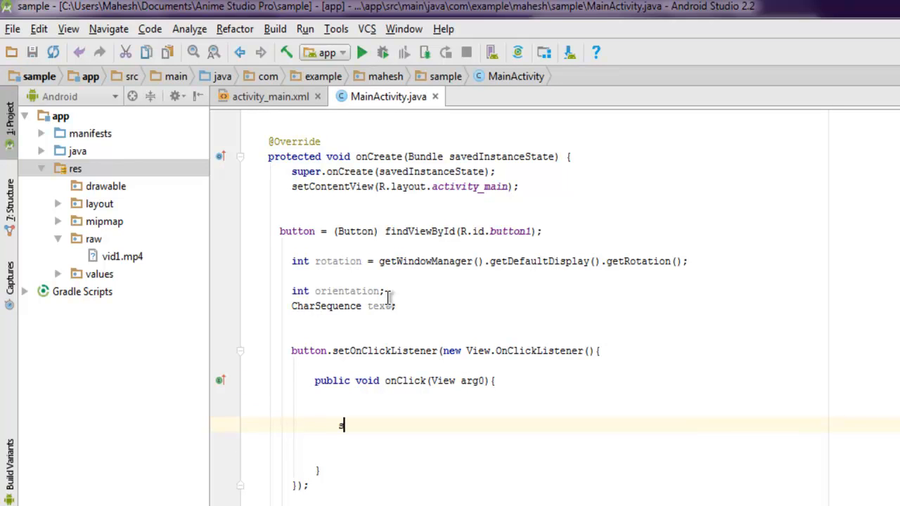
text(switch)
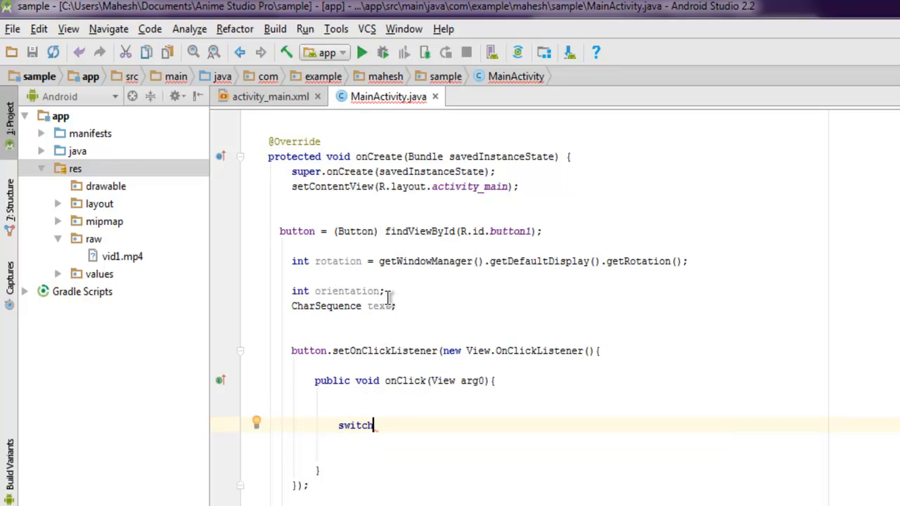
text((rotaton)
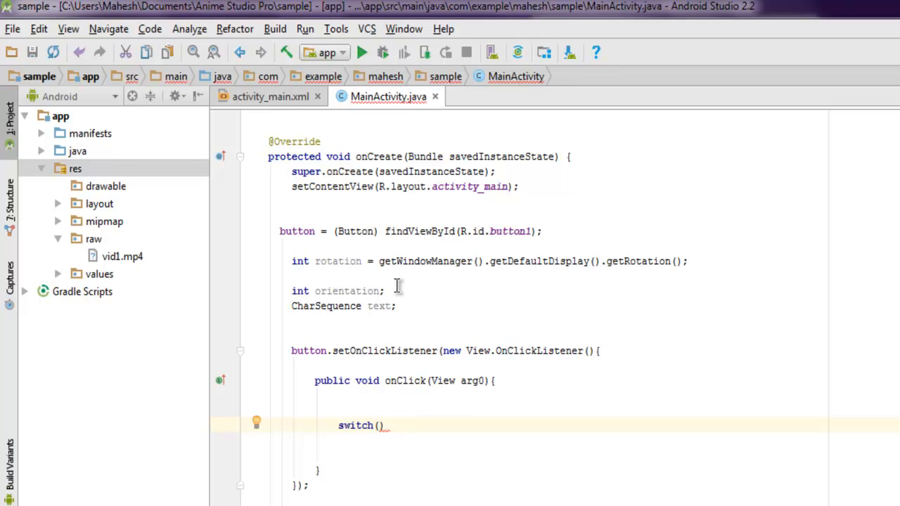
Step: Move the int rotation declaration to class level so the onClick switch can use it
double_click(354, 425)
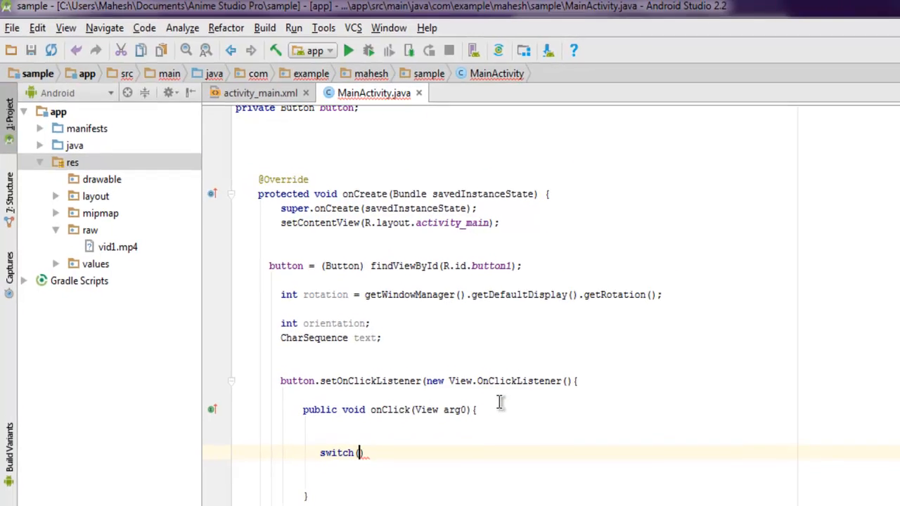
text(rotation)
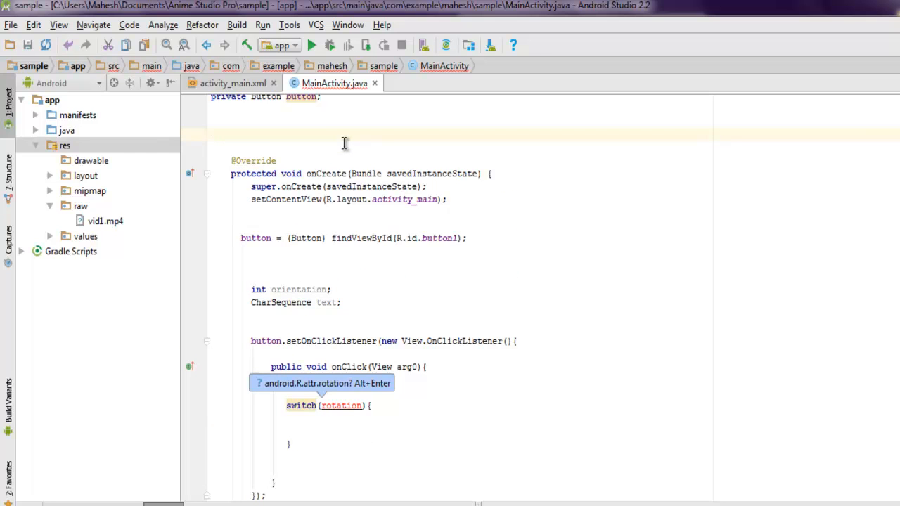
text(int rotation = getWindowManager().getDefaultDisplay().getRotation();)
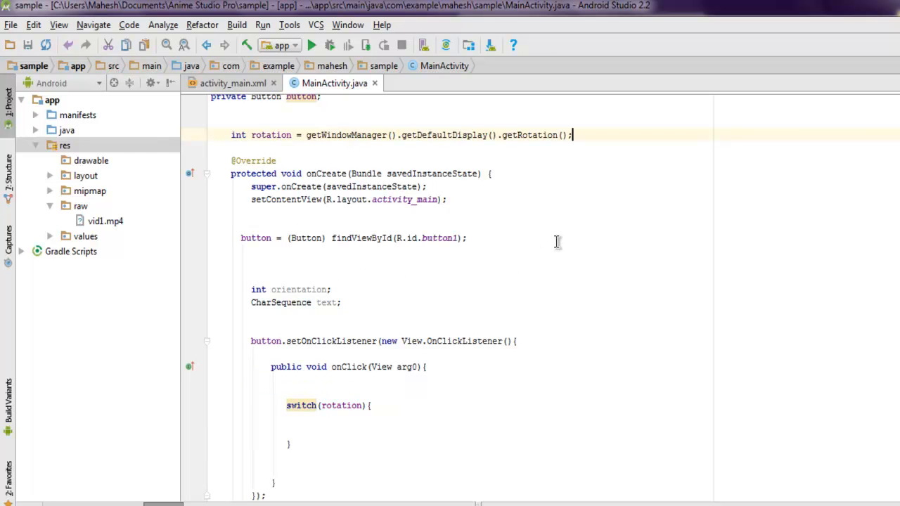
scroll(down, 3)
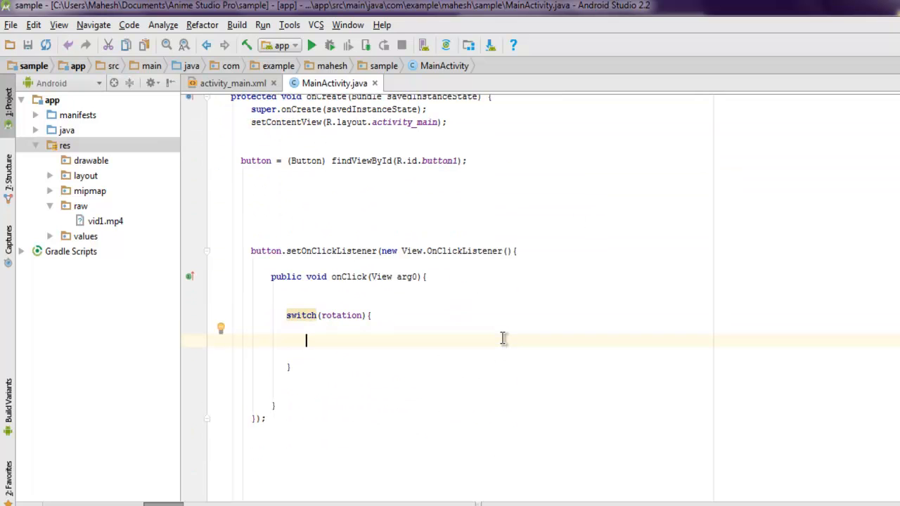
Step: Add a case Surface.ROTATION_0 label to the switch
text(case)
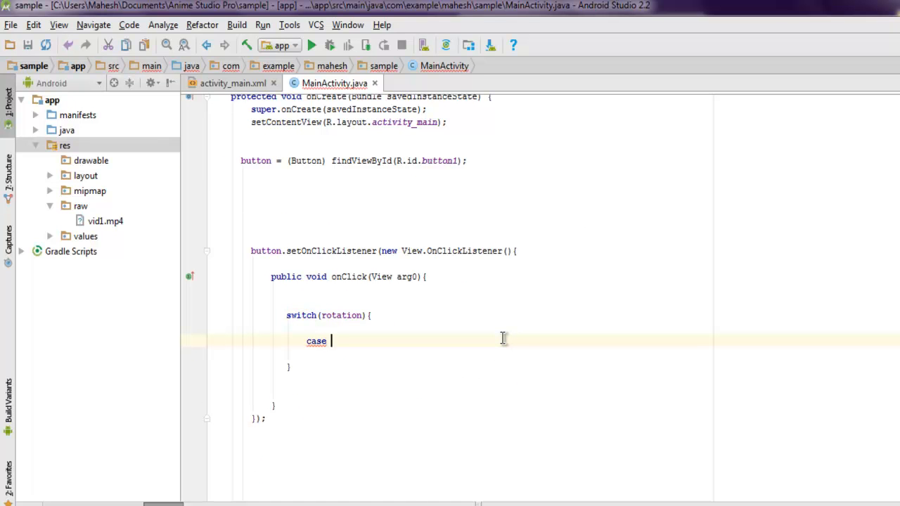
text(Surface)
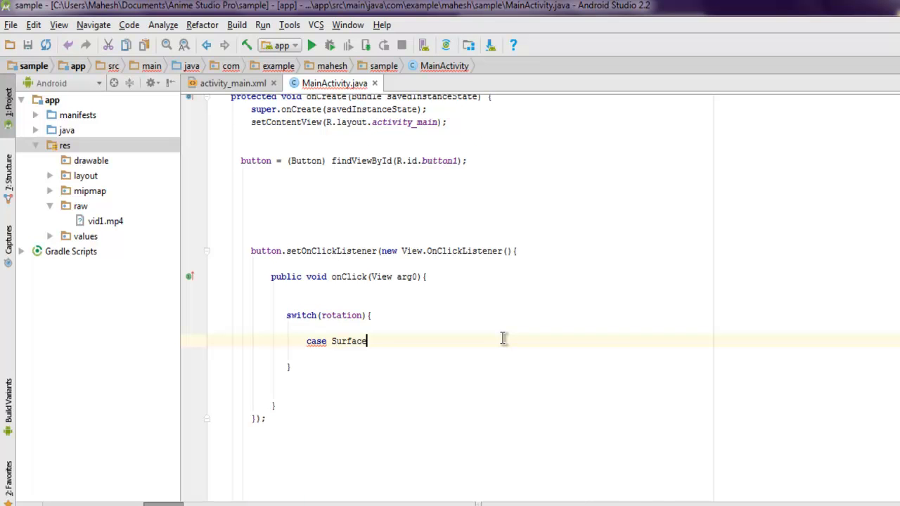
text(.ROTATION_0:)
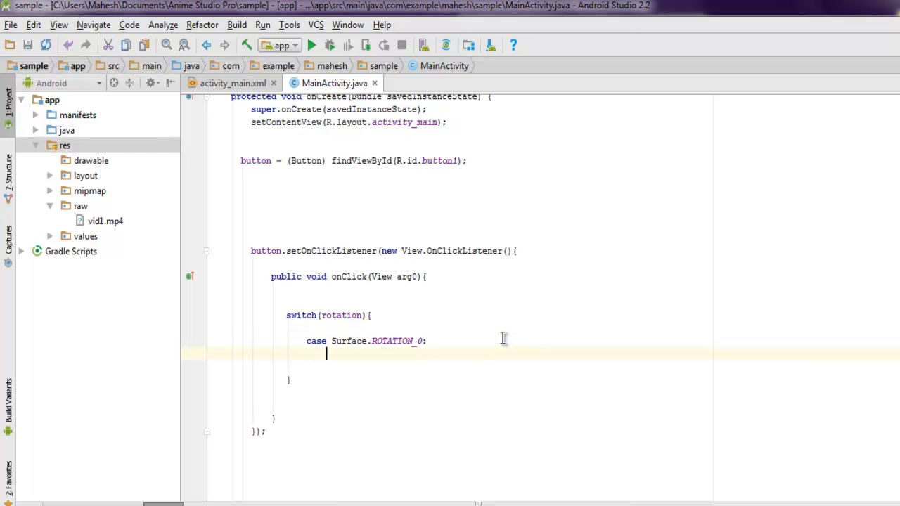
Step: Set text = "SCREEN_ORIENTATION_PORTRAIT" in the ROTATION_0 case
text(te)
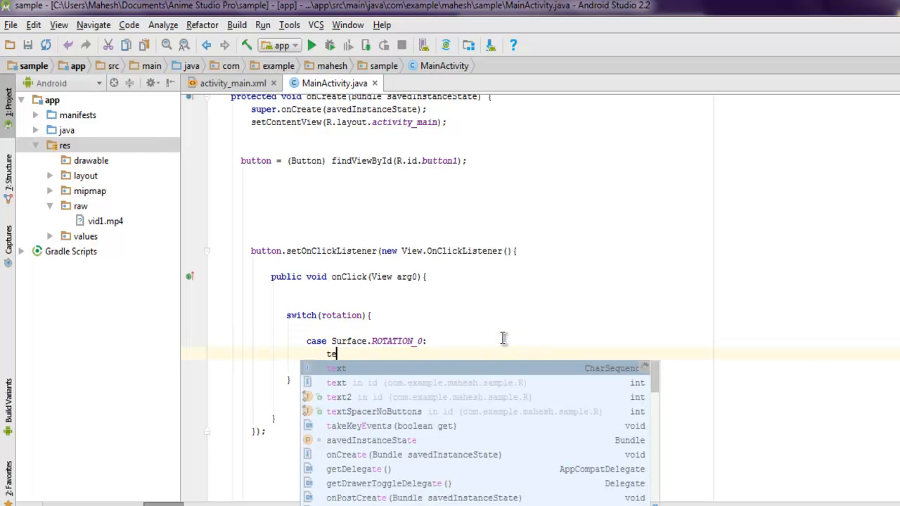
text(xt)
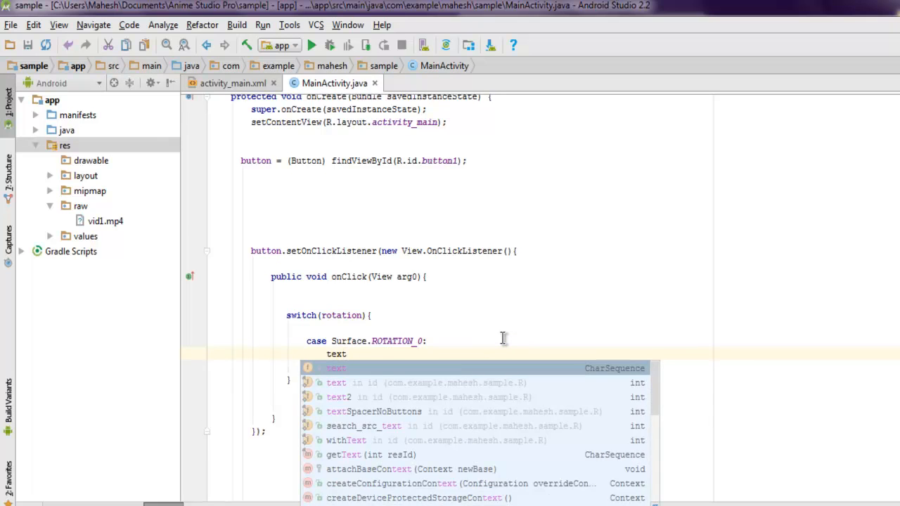
text(= ")
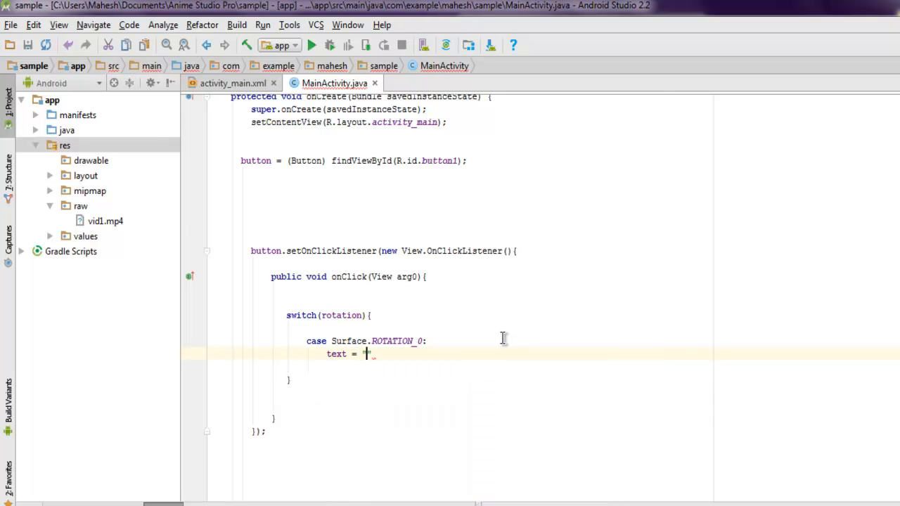
text(SCREEN)
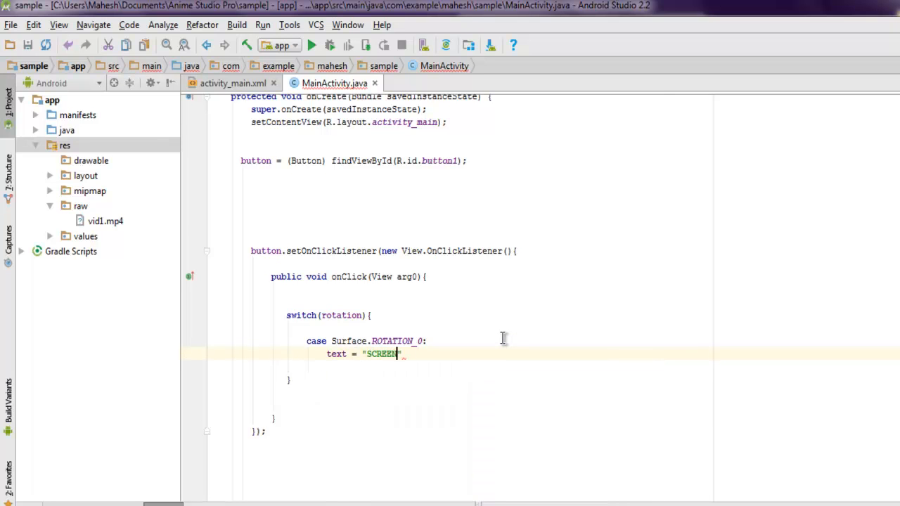
text(_0)
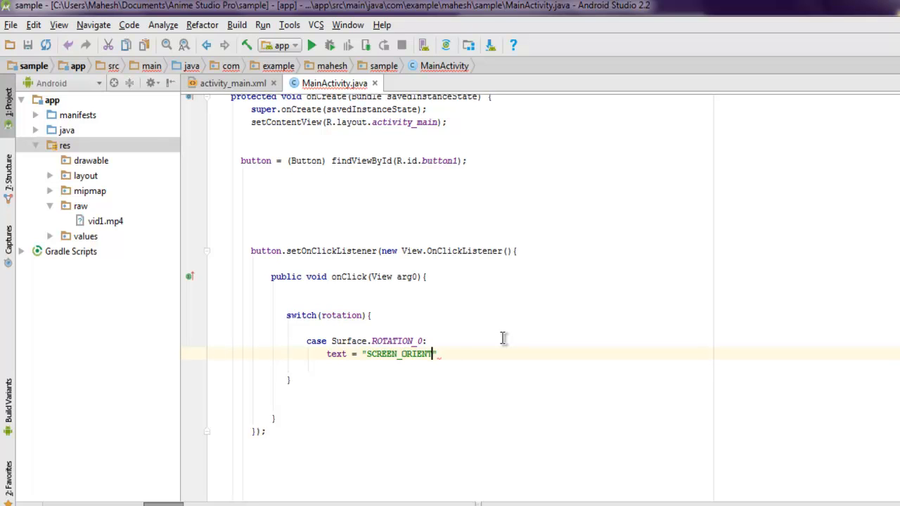
text(ATION_PORT)
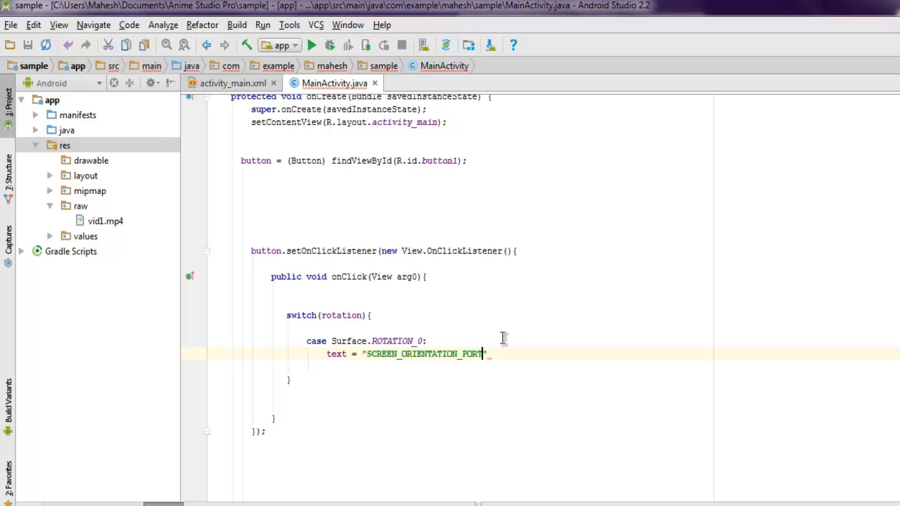
text(RAIT)
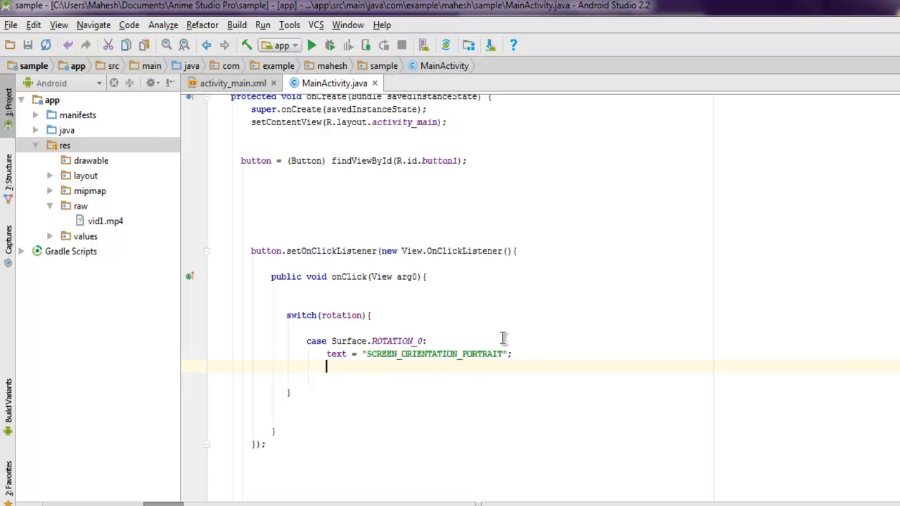
Step: End the case with break; and begin the next case
text(brak)
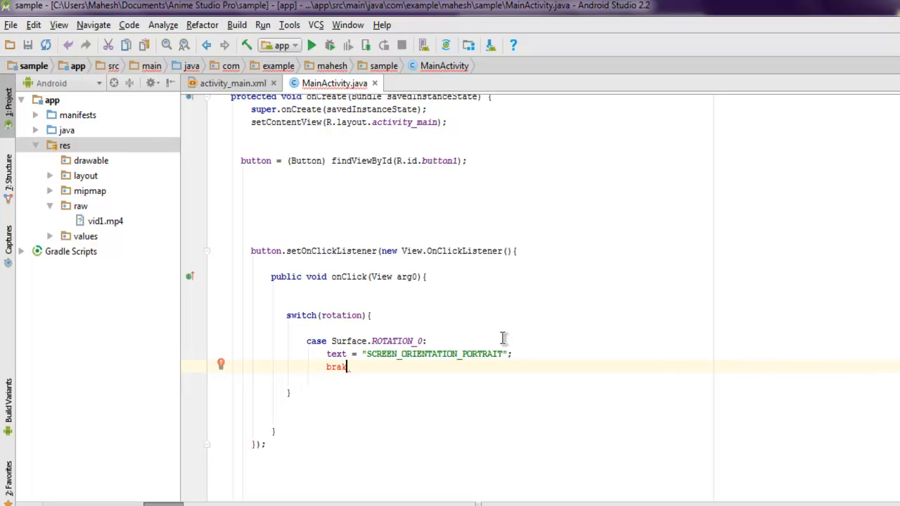
text(ek;)
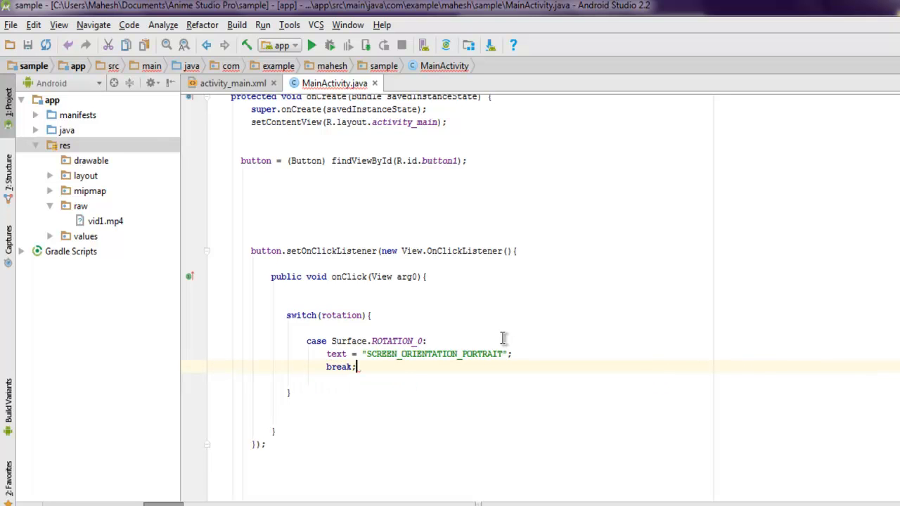
text(case)
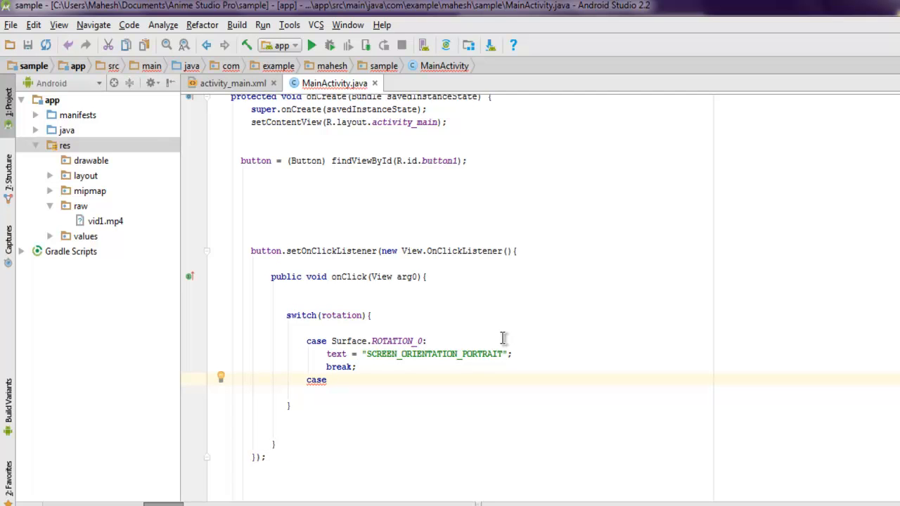
Step: Complete the label as case Surface.ROTATION_90
text(S)
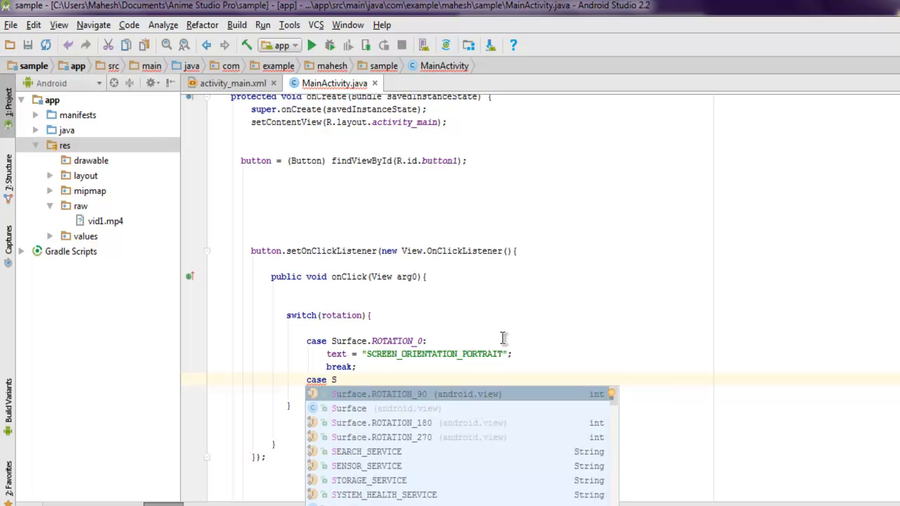
text(u)
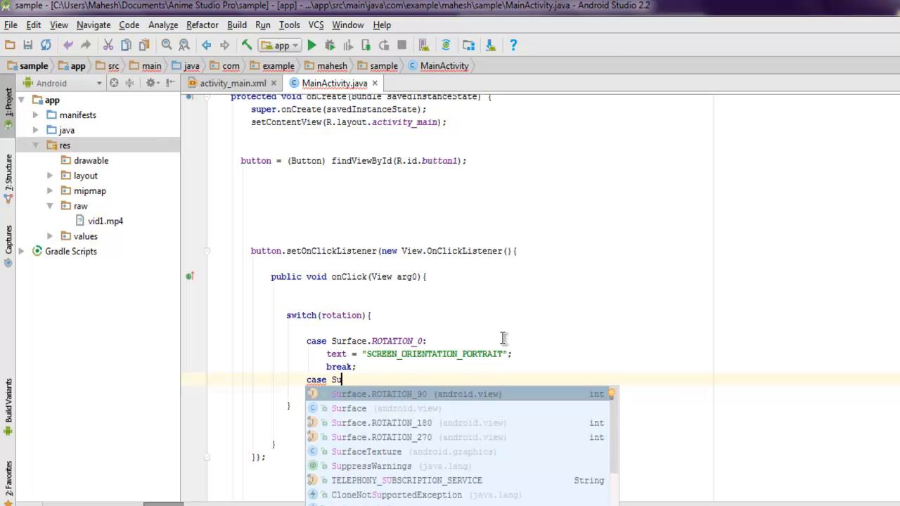
click(415, 394)
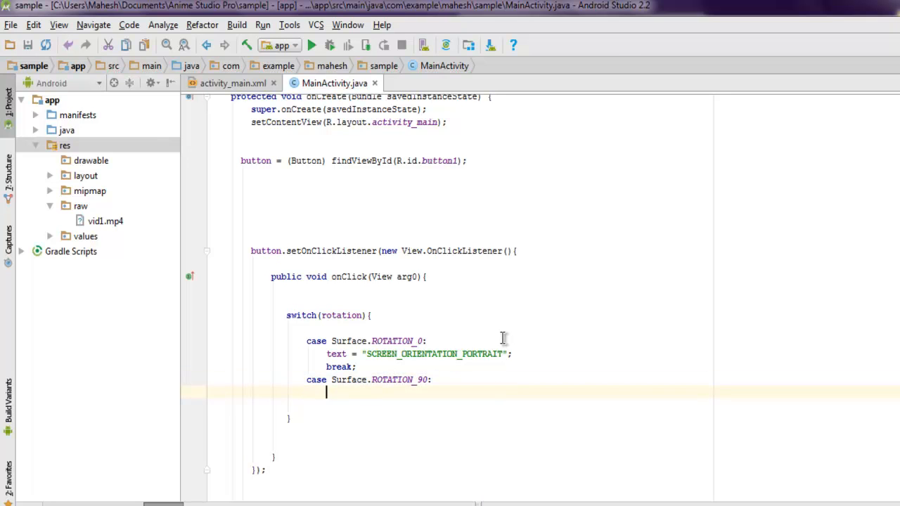
Step: Set text = "SCREEN_ORIENTATION_LANDSCAPE", add break; and begin the next case
text(text =)
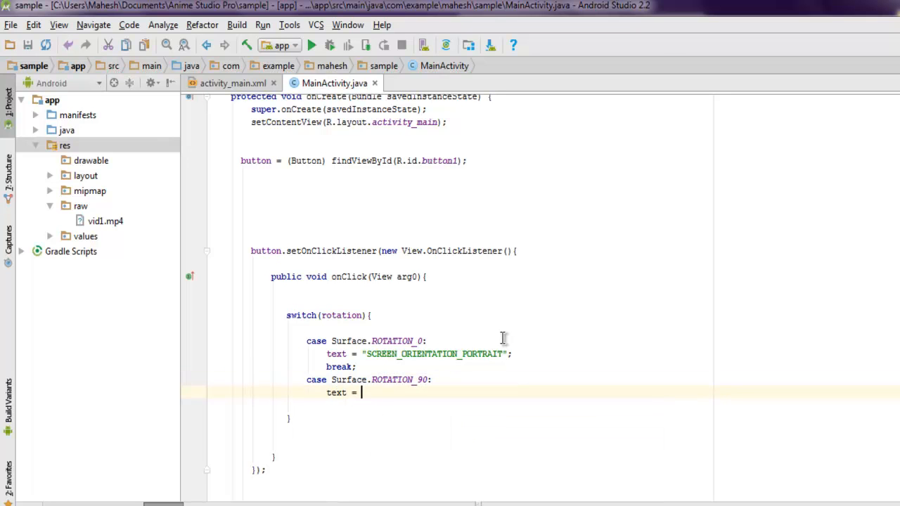
text("SCREEN)
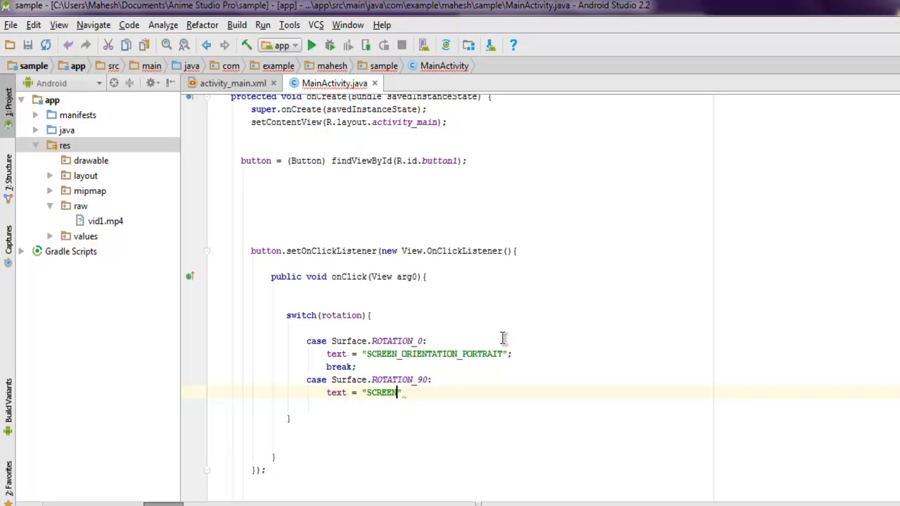
text(_ORIENTATION_)
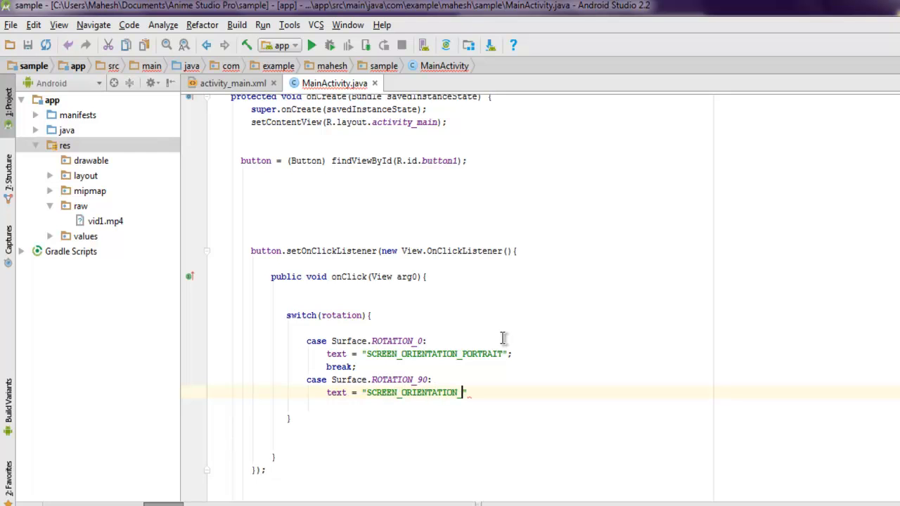
text(LANDSCAPE)
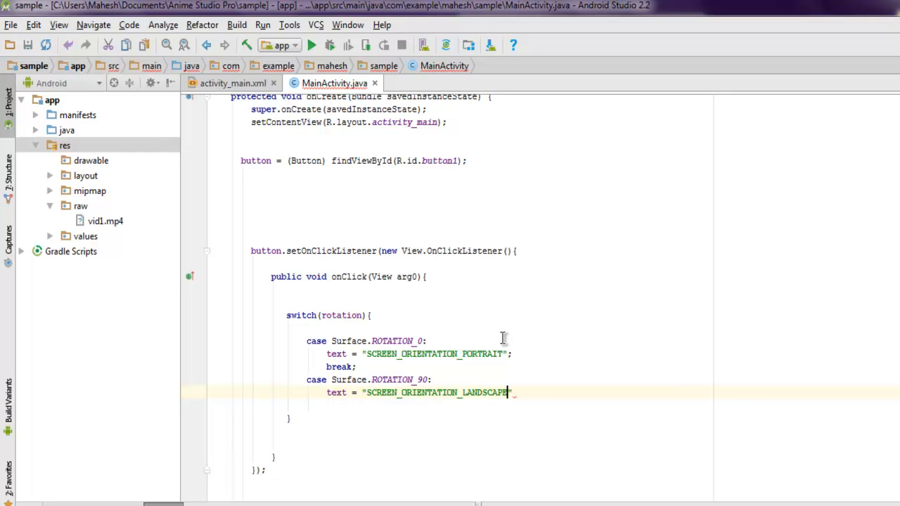
key(Return)
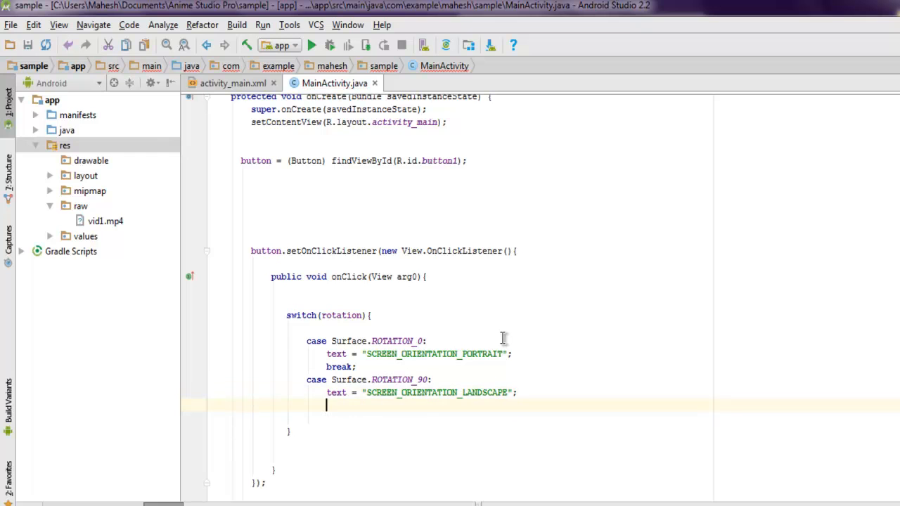
text(break;)
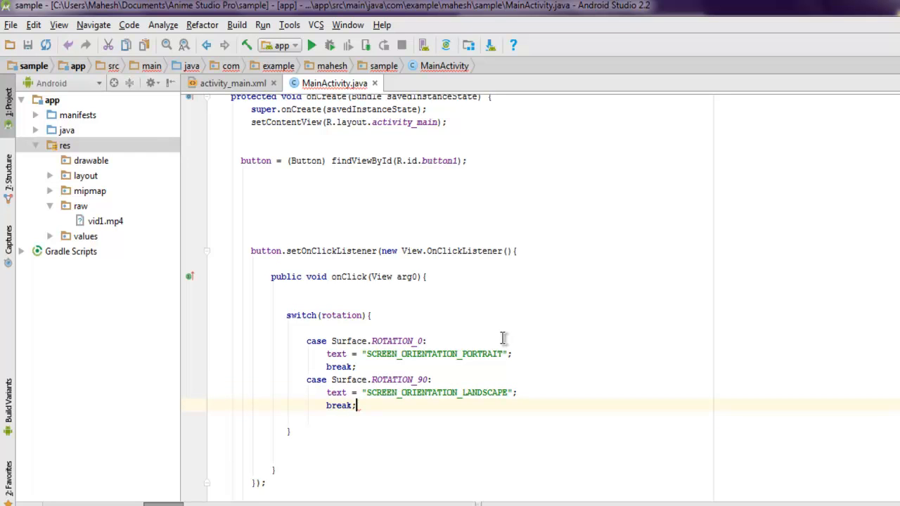
text(case)
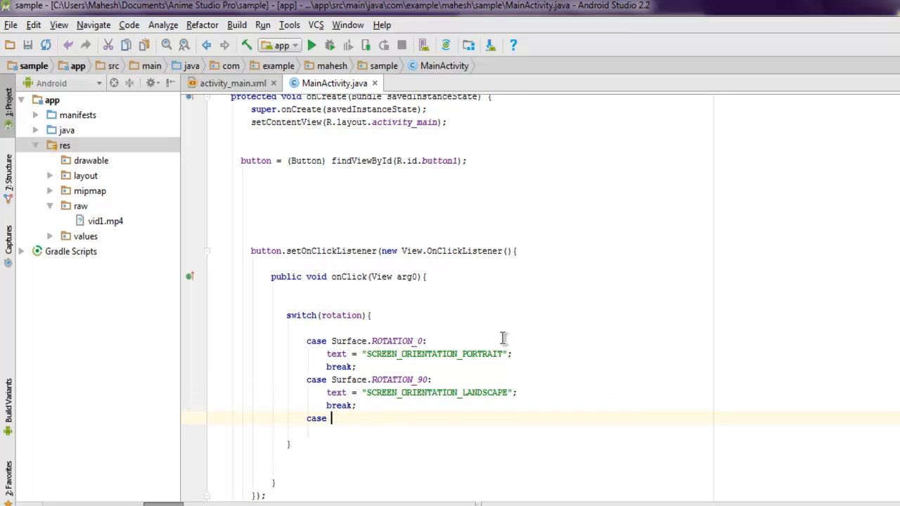
Step: Add a Surface.ROTATION_180 case setting text to "SCREEN_ORIENTATION_REVERSE_PORTRAIT"
text(Surface.ROTATION_180:)
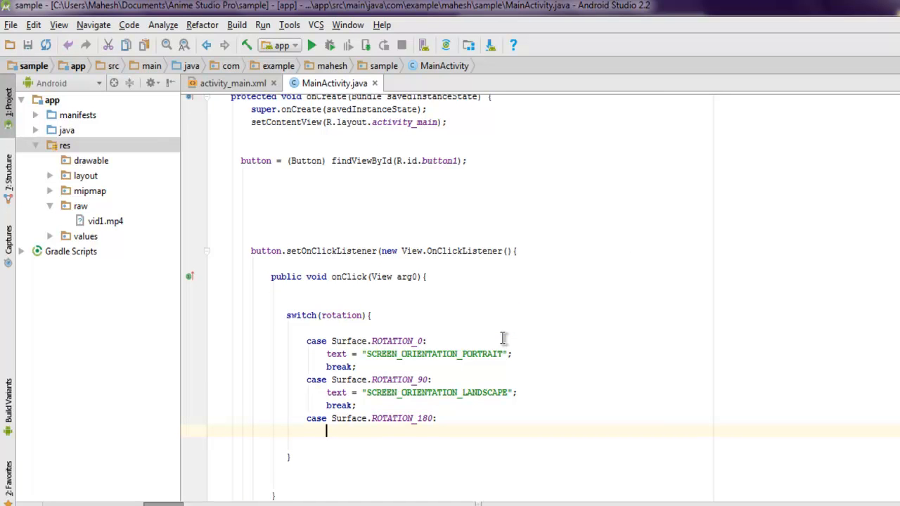
text(text="SCREEN_ORIENTATION_")
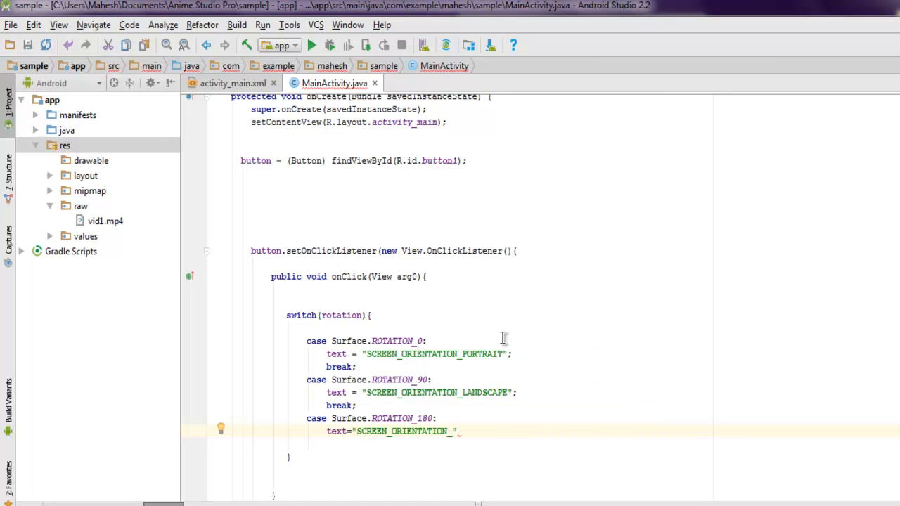
text(REVERSE)
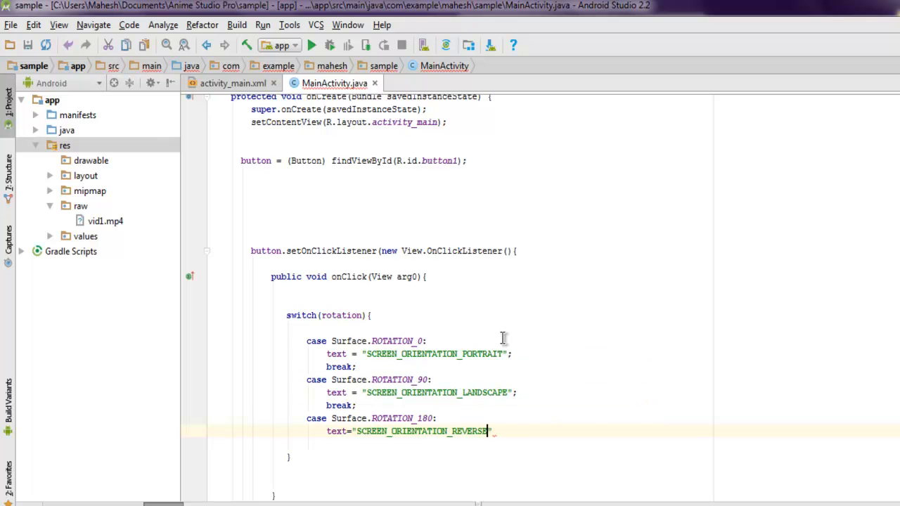
text(_POR)
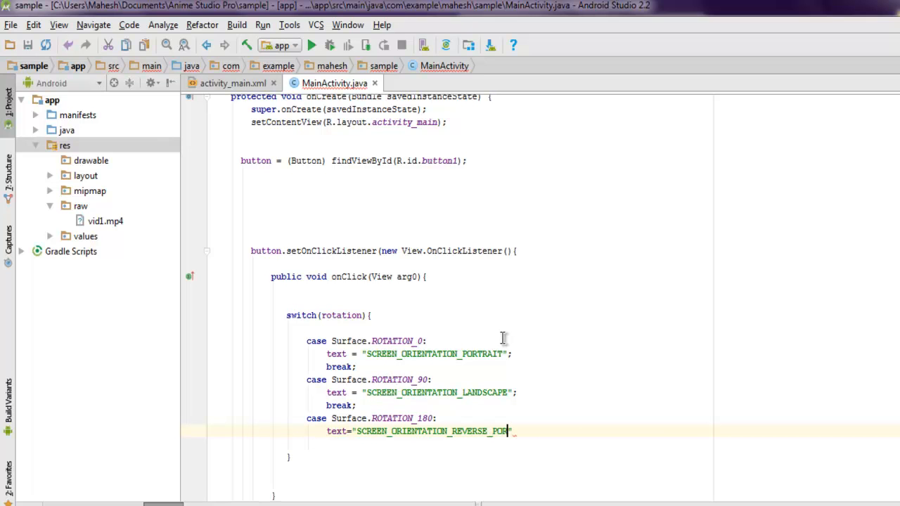
text(TRAIT")
text(case)
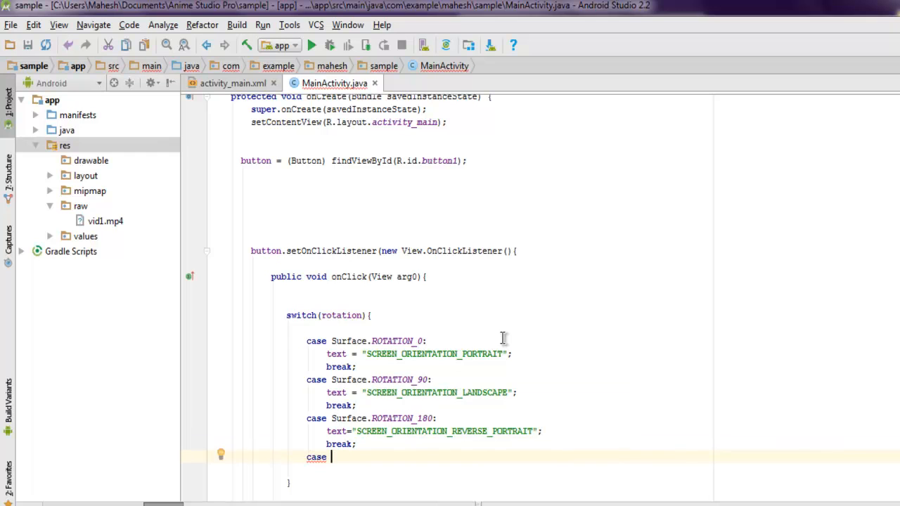
Step: Add a Surface.ROTATION_270 case setting text to "SCREEN_ORIENTATION_REVERSE_LANDSCAPE"
text(Surface.ROTATION_270:)
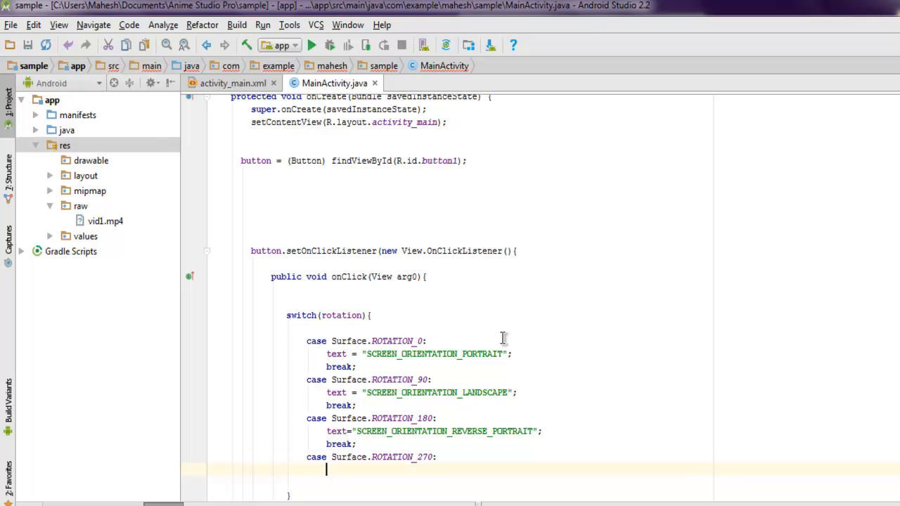
text(text = "SCREEN_ORIENT")
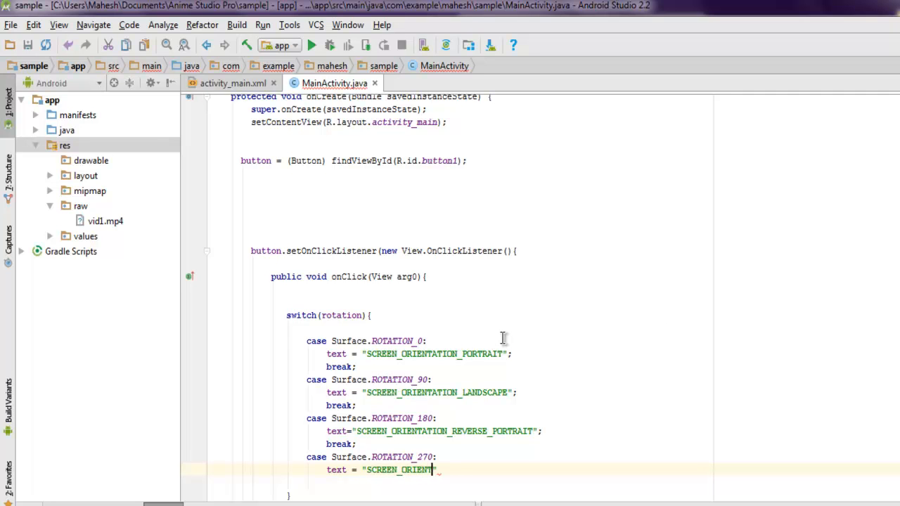
text(ATION_REVERSE_LANDSCAPE)
text(text = "SCREEN_)
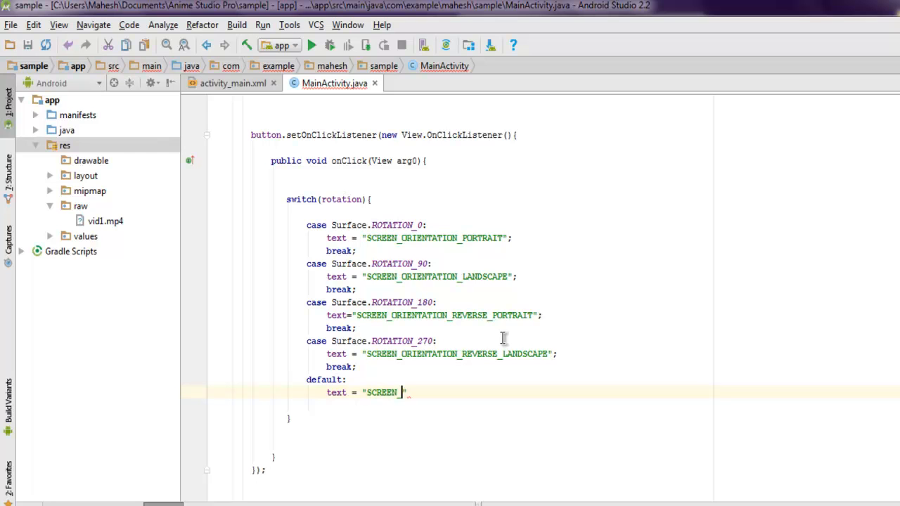
Step: Finish the default case text "SCREEN_ORIENTATION_PORTRAIT" with break;, then begin a Toast
text(_ORIENTATION)
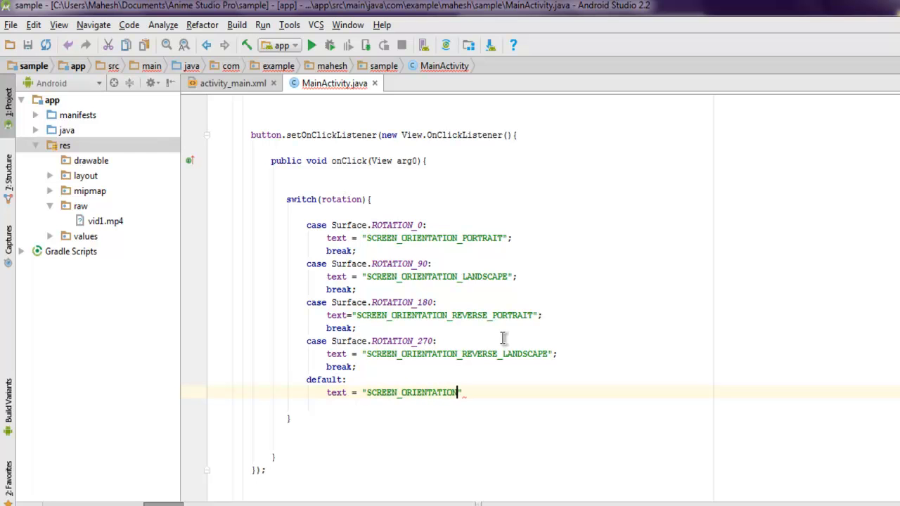
text(_PRO)
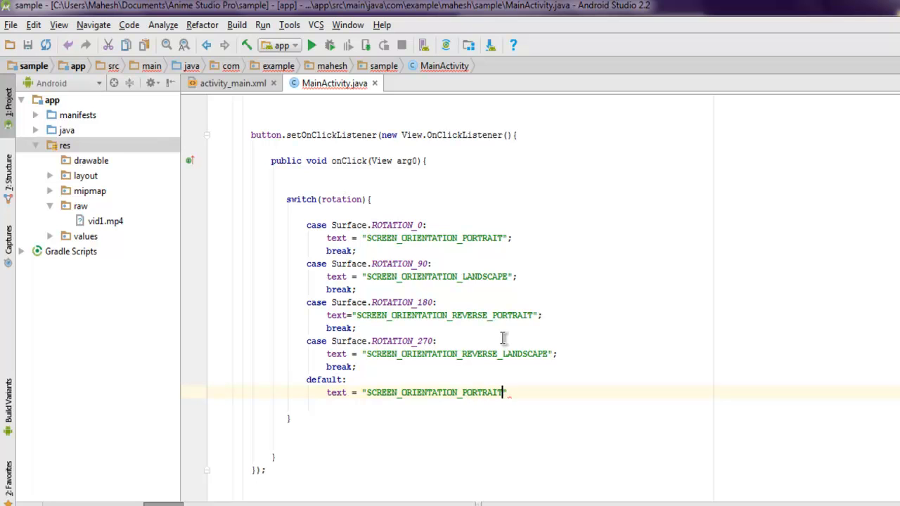
key(enter)
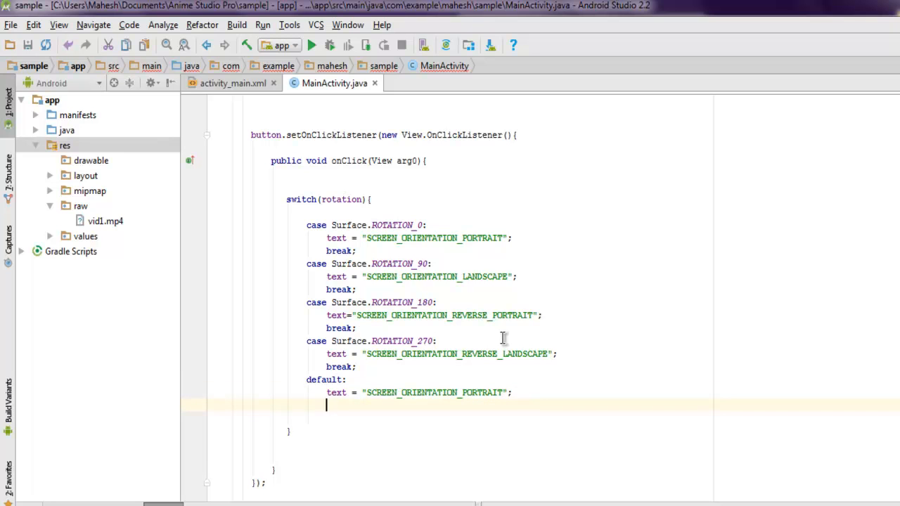
text(break;)
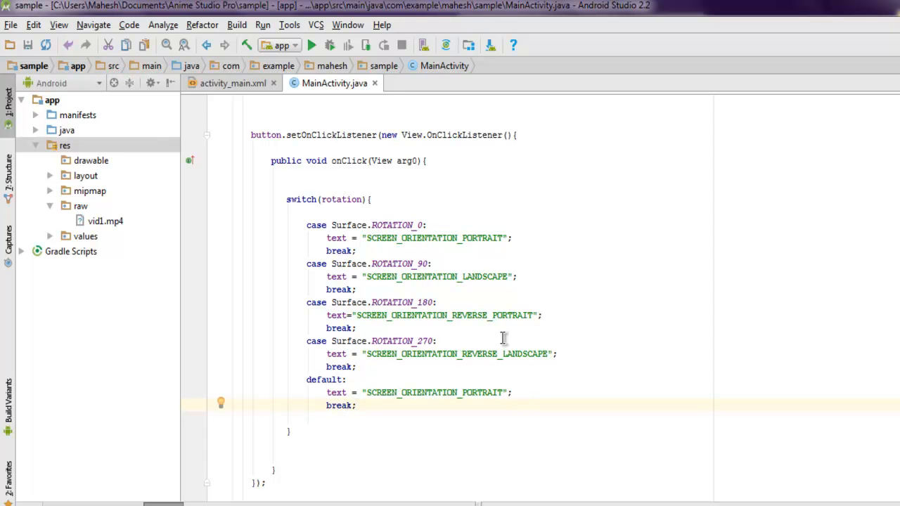
mouse_move(326, 275)
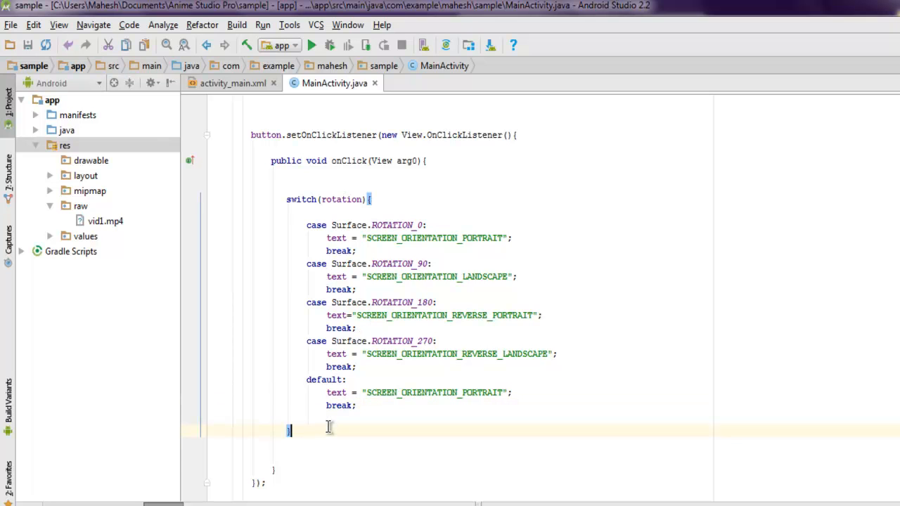
text(Toast toast =)
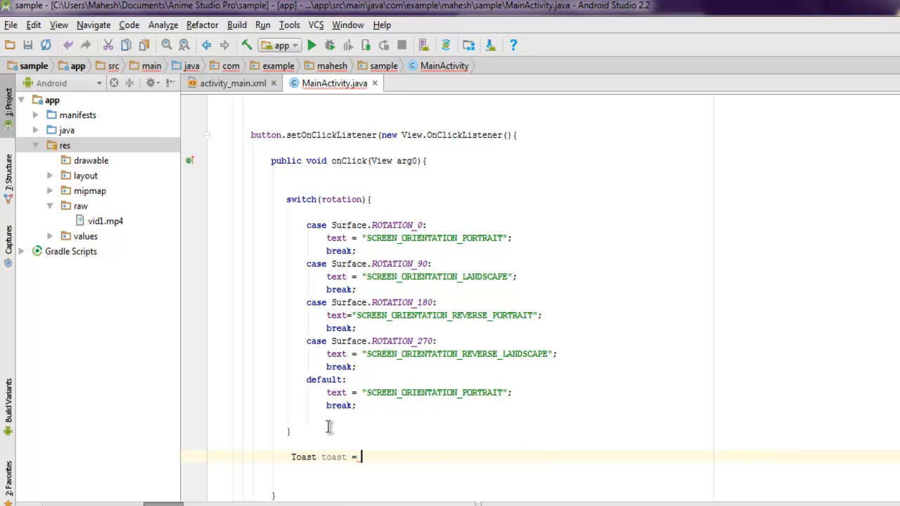
Step: Declare Toast.makeText(getApplicationContext(), text, Toast.LENGTH_LONG) after the switch
text(Toast.)
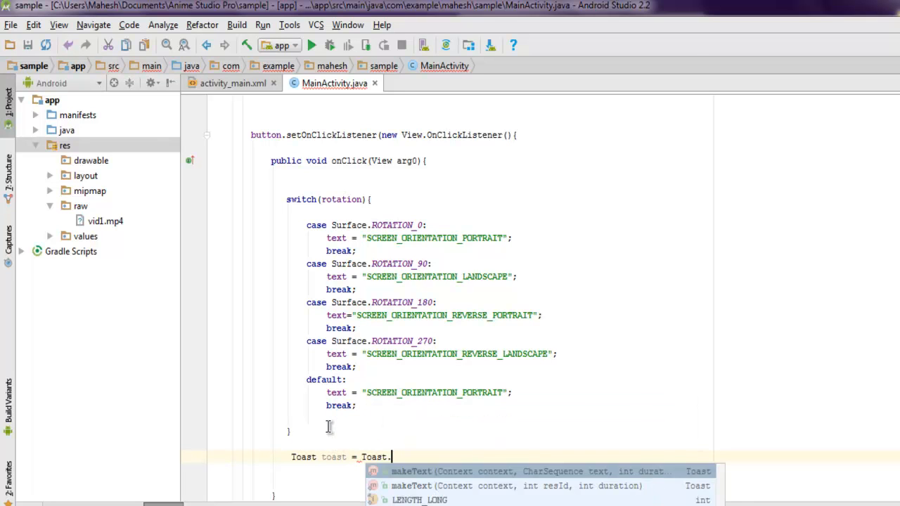
text(makeText(getApplicationContext()
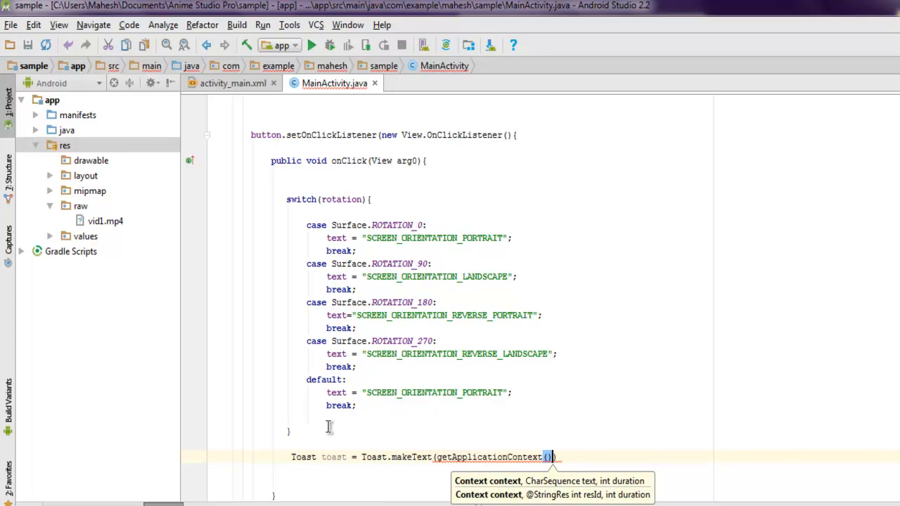
text(,)
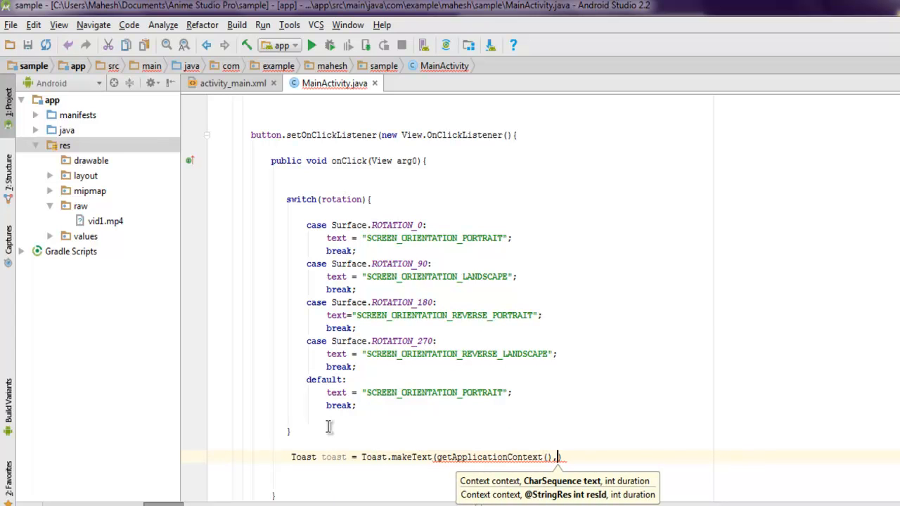
text(text,)
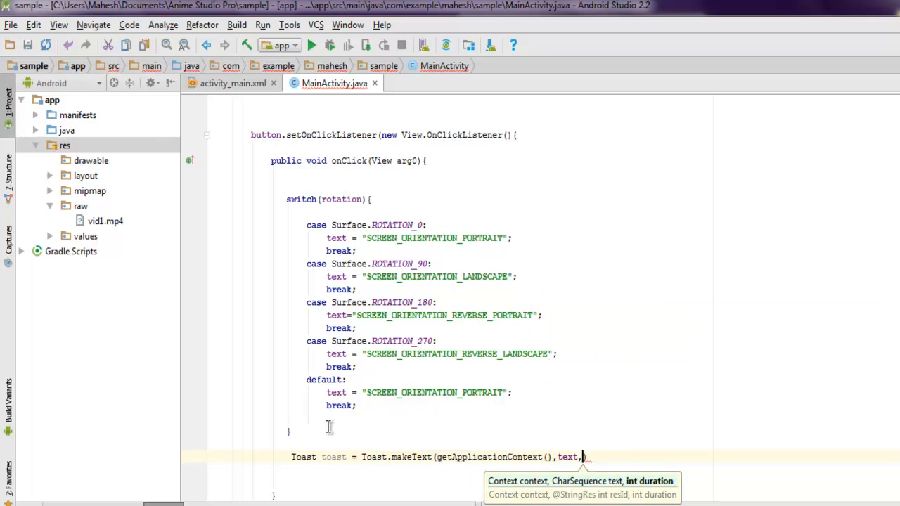
text(Toas)
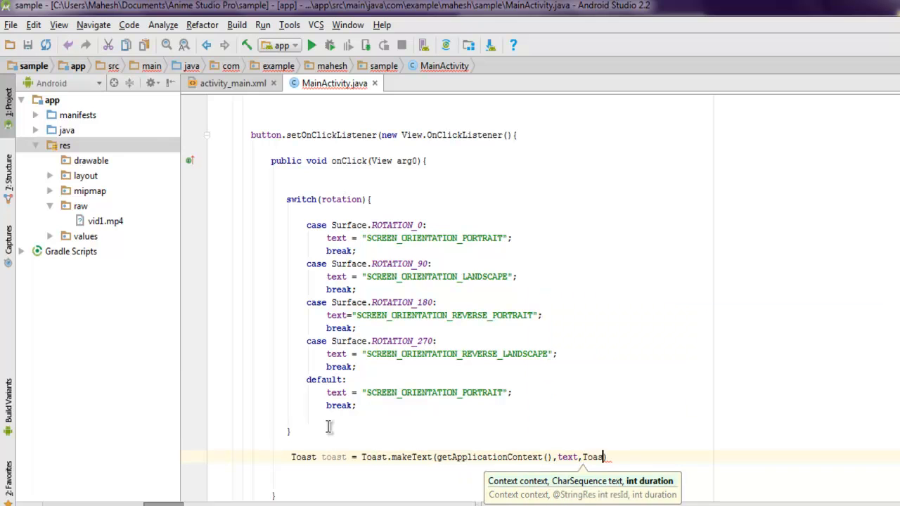
text(t.)
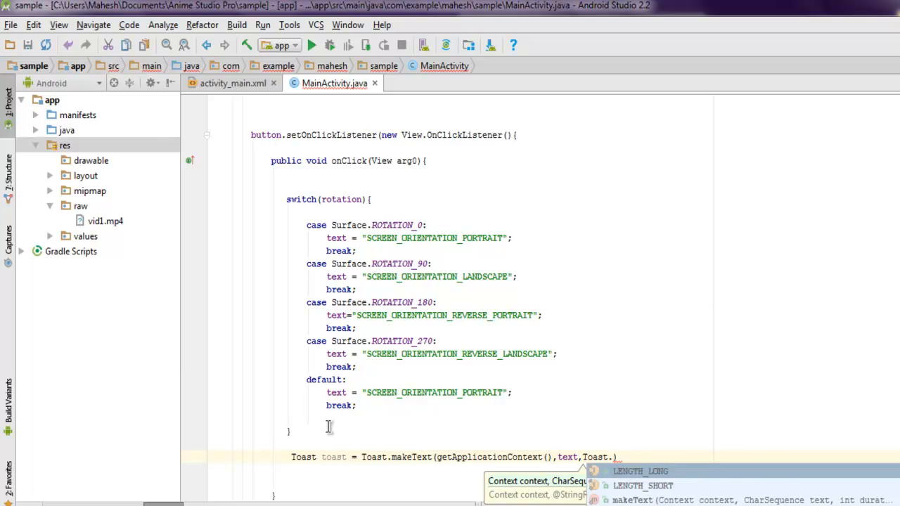
click(640, 471)
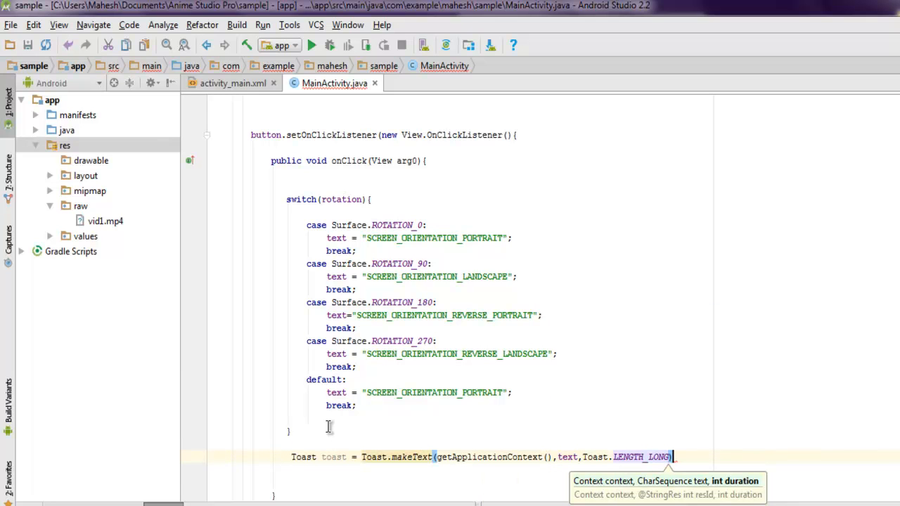
Step: Display the toast with toast.show();
text(to)
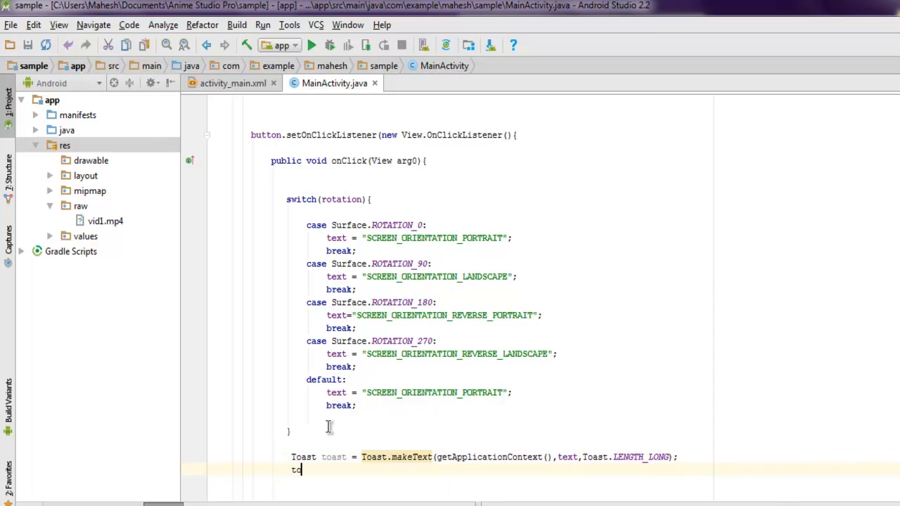
text(oast.show();)
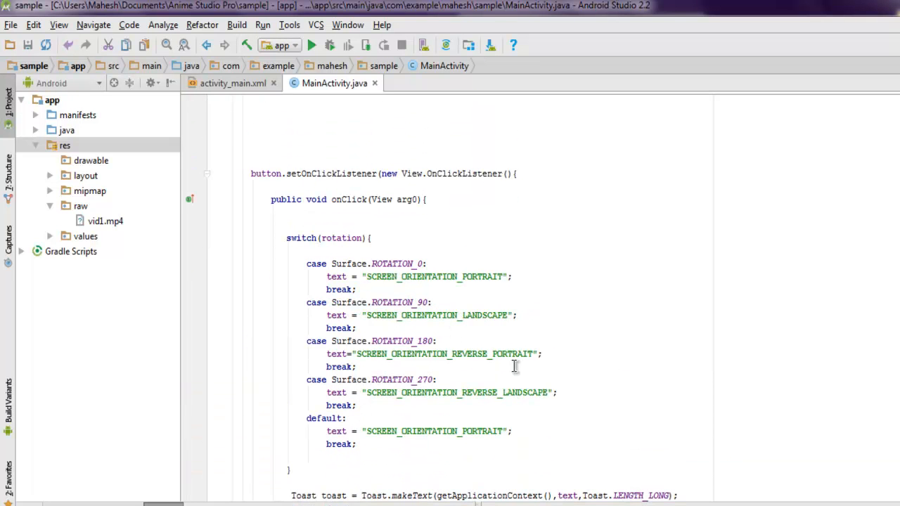
mouse_move(318, 205)
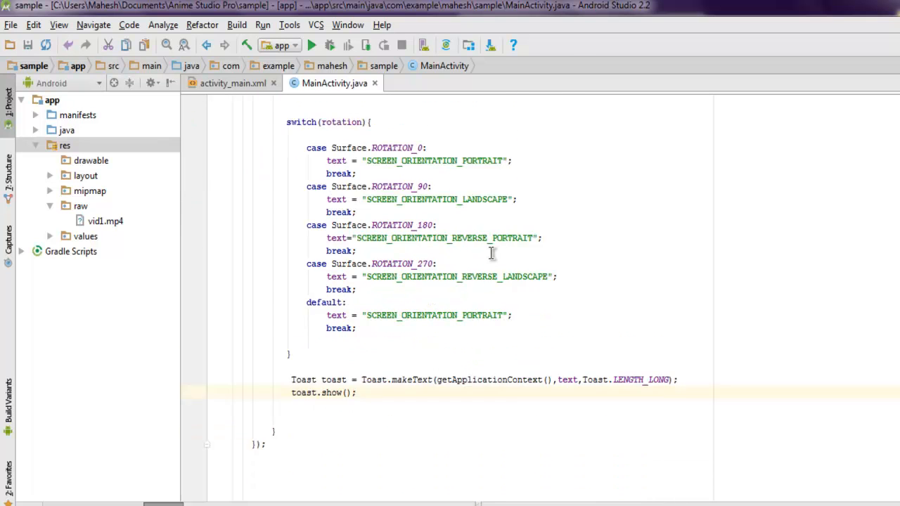
scroll(down, 3)
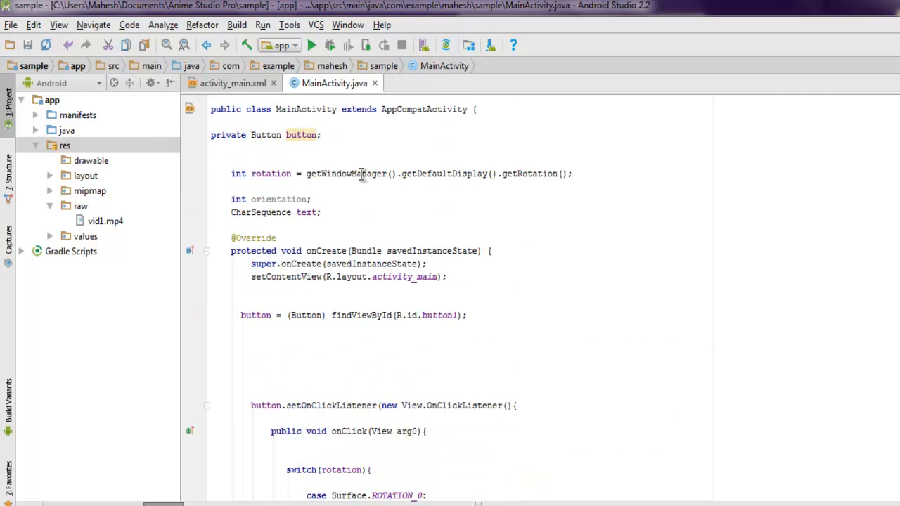
mouse_move(500, 181)
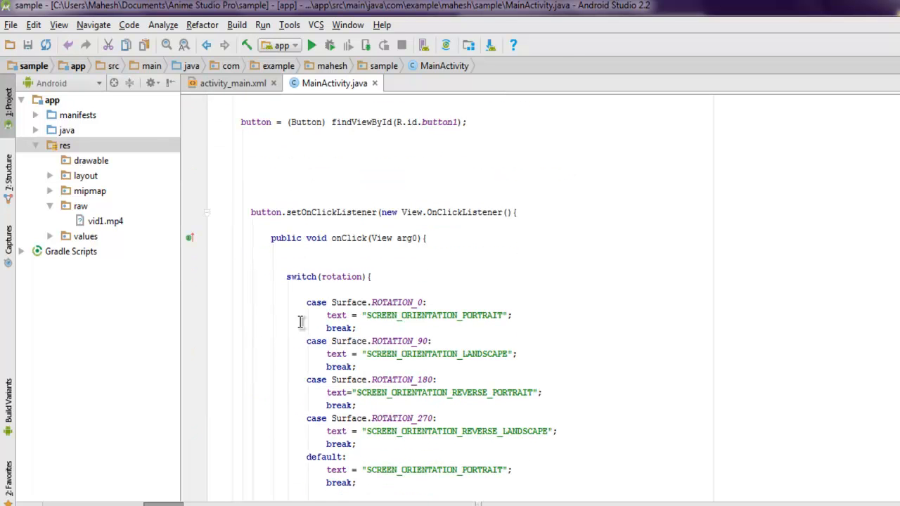
scroll(down, 3)
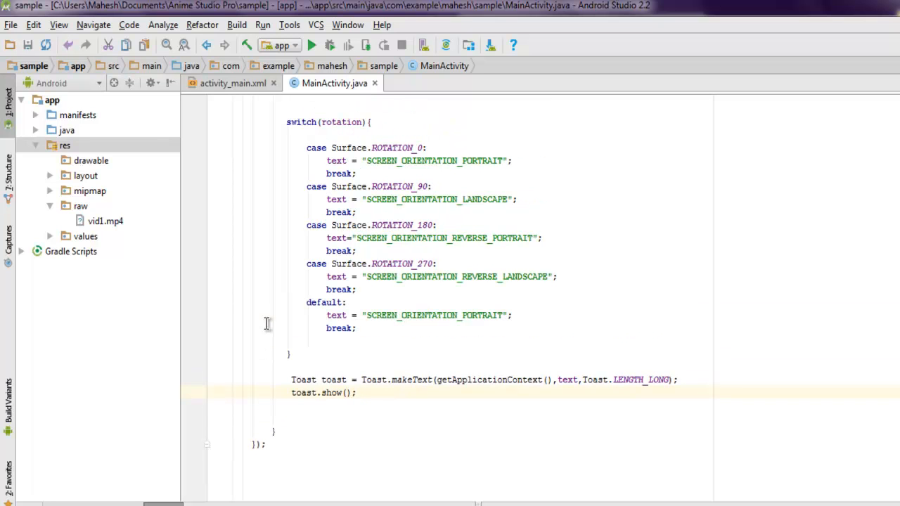
click(234, 83)
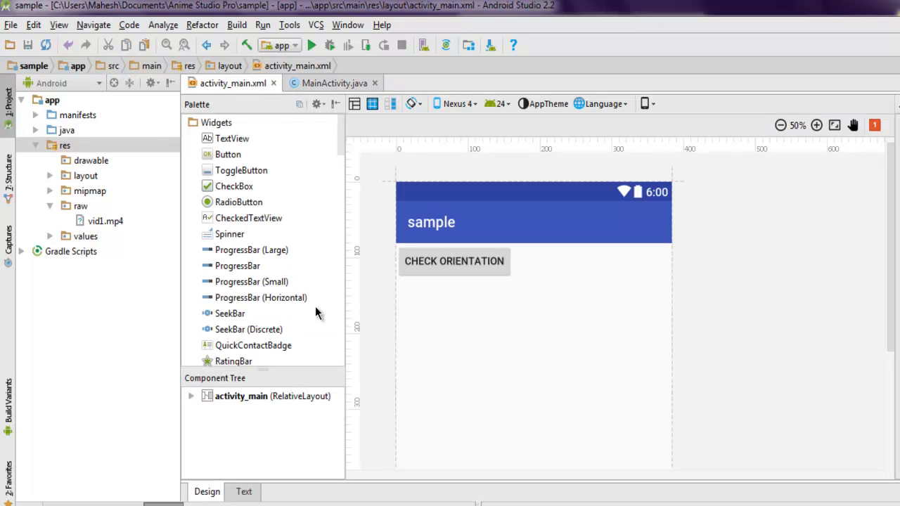
click(335, 83)
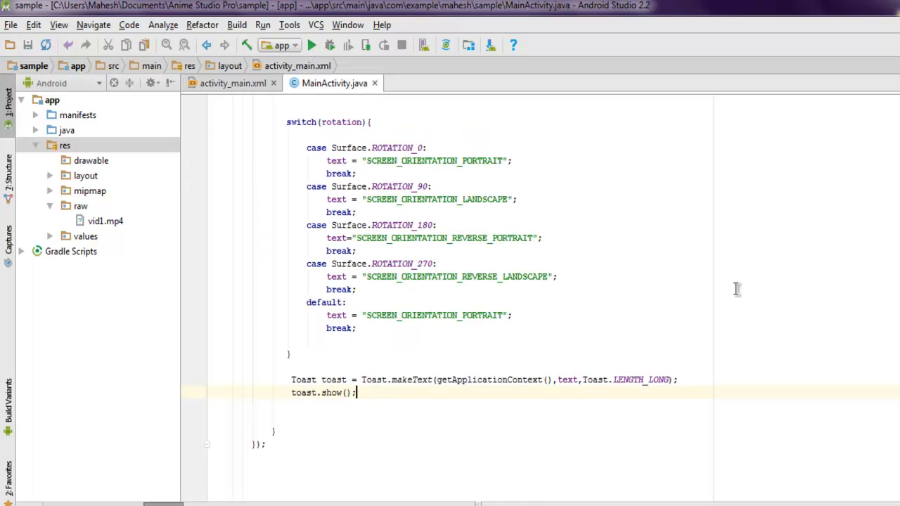